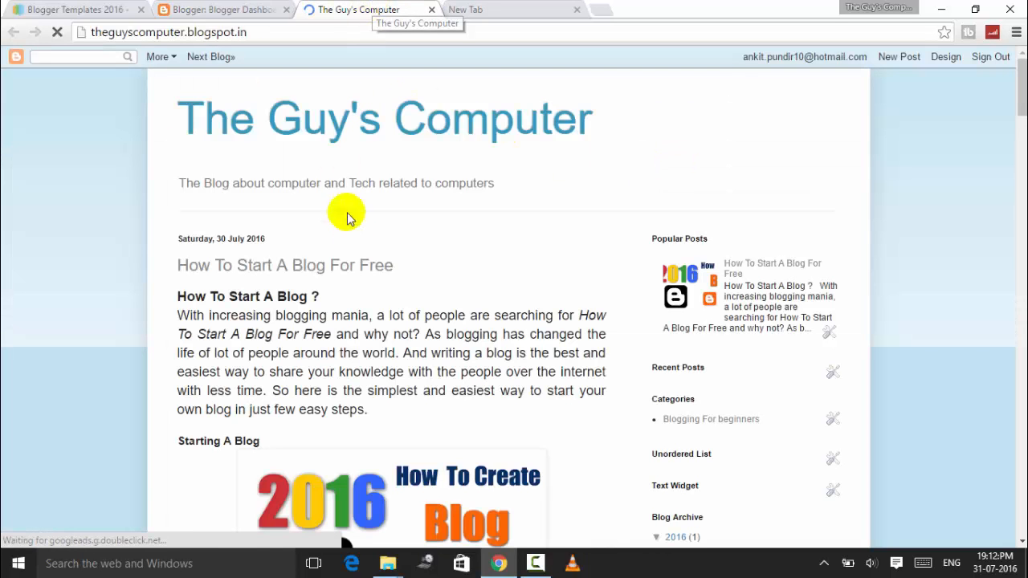
Step: Browse the Gooyaabi Templates gallery of free templates like Minimalist Clean, Sugar and Deep Blog
scroll(down, 3)
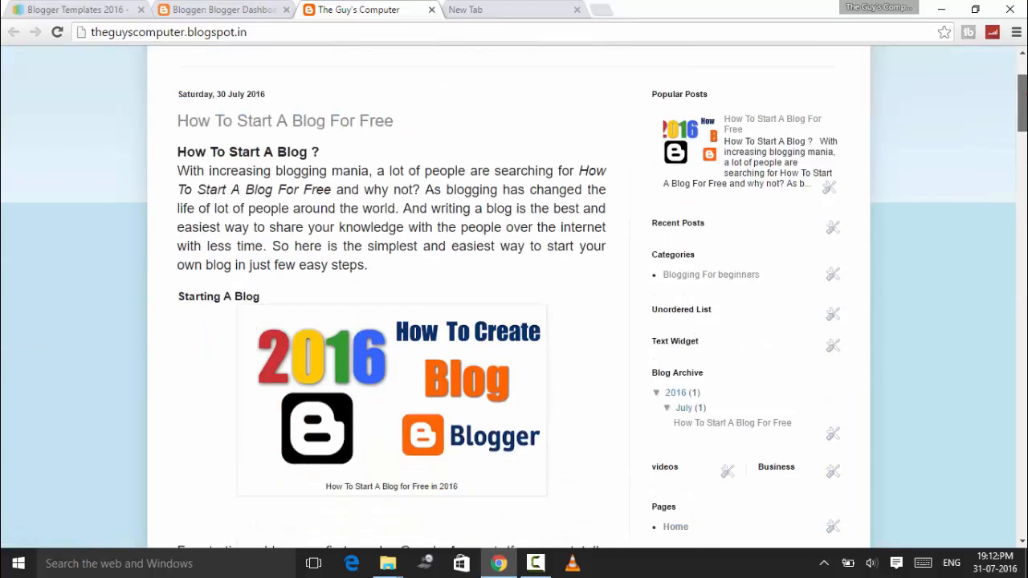
scroll(down, 3)
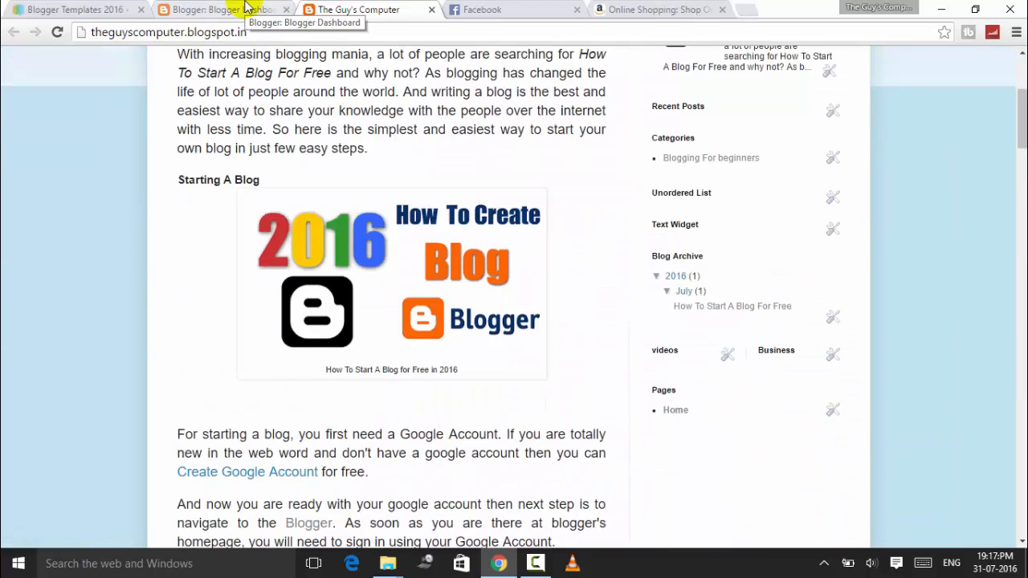
click(217, 9)
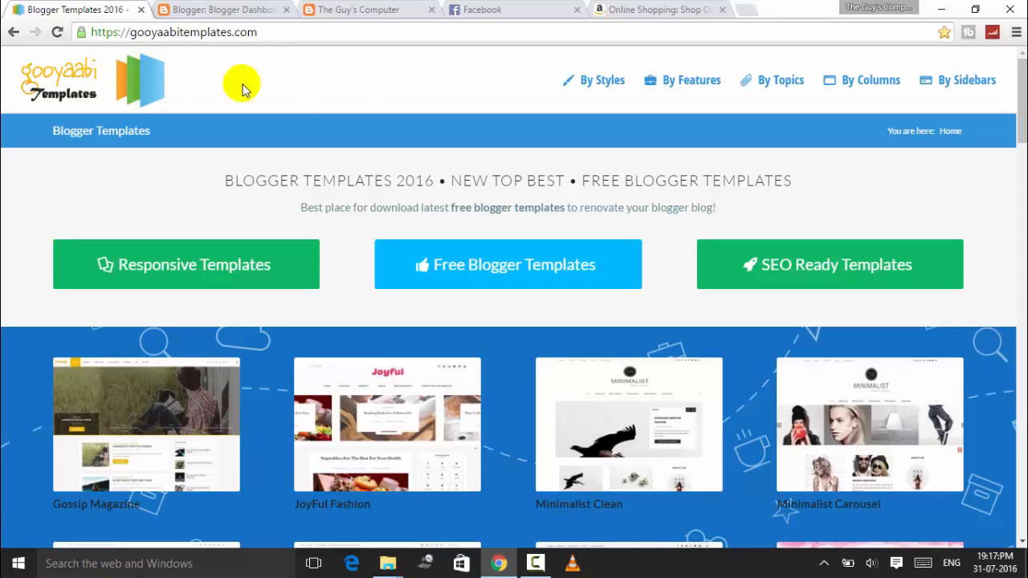
mouse_move(44, 92)
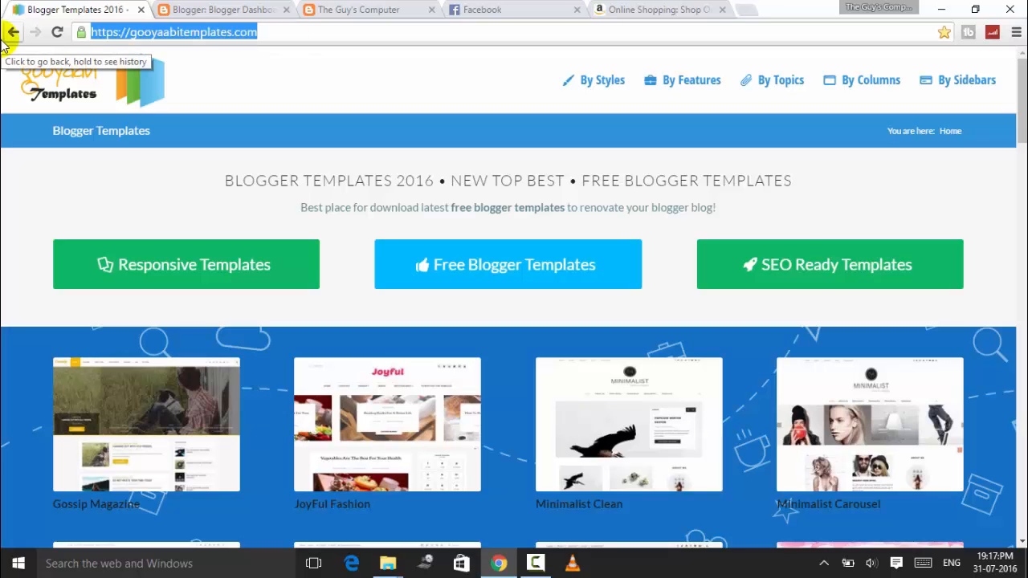
scroll(down, 3)
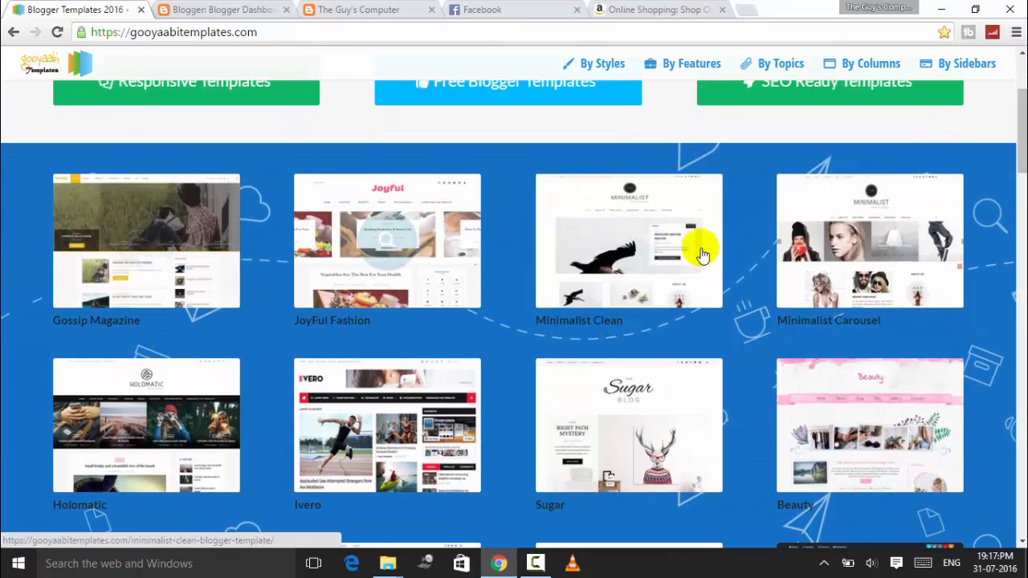
scroll(down, 3)
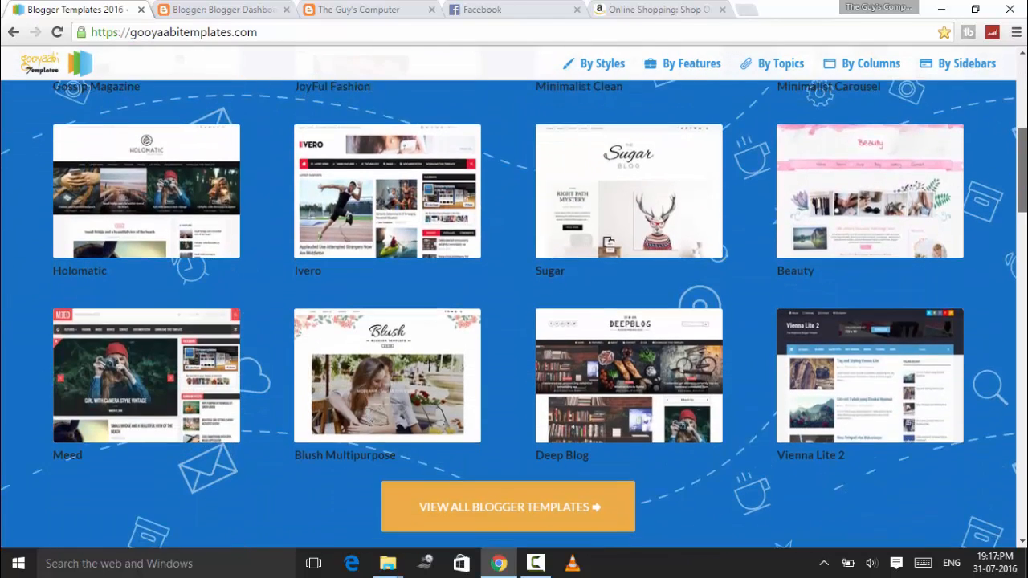
Step: Return to the Blogger dashboard and open The Guy's Computer blog's section menu
click(221, 9)
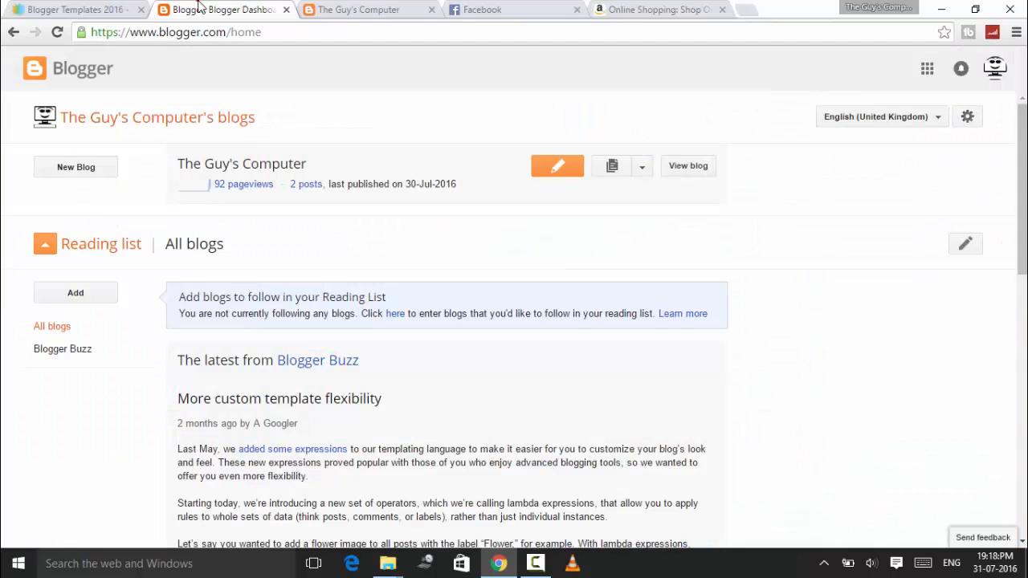
mouse_move(475, 101)
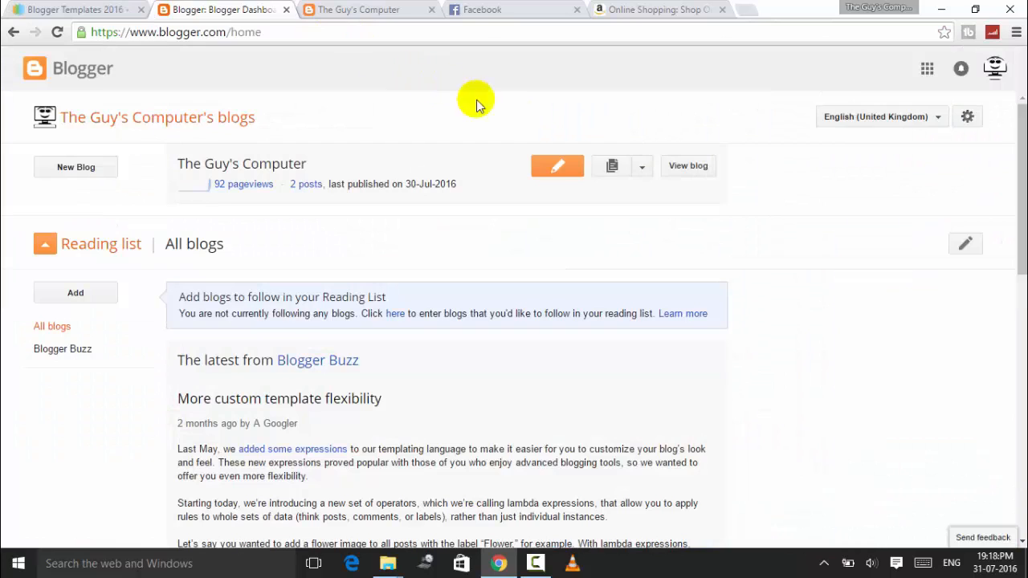
mouse_move(670, 171)
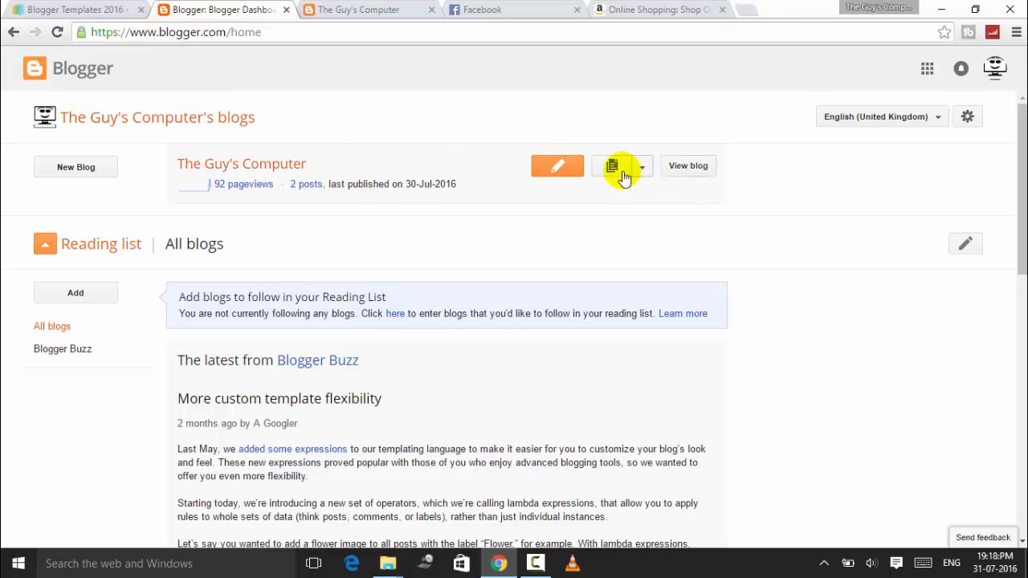
click(641, 165)
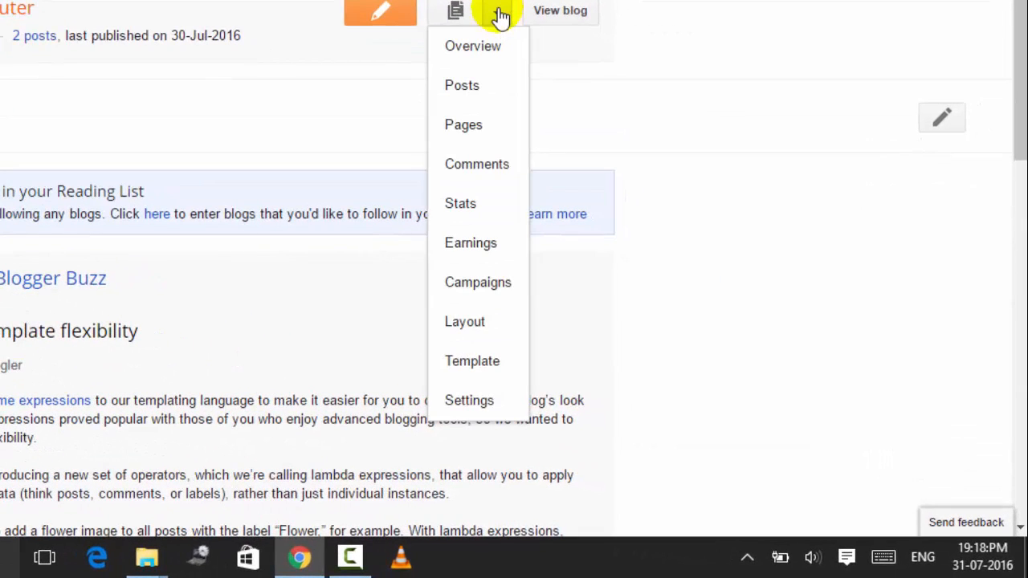
mouse_move(481, 204)
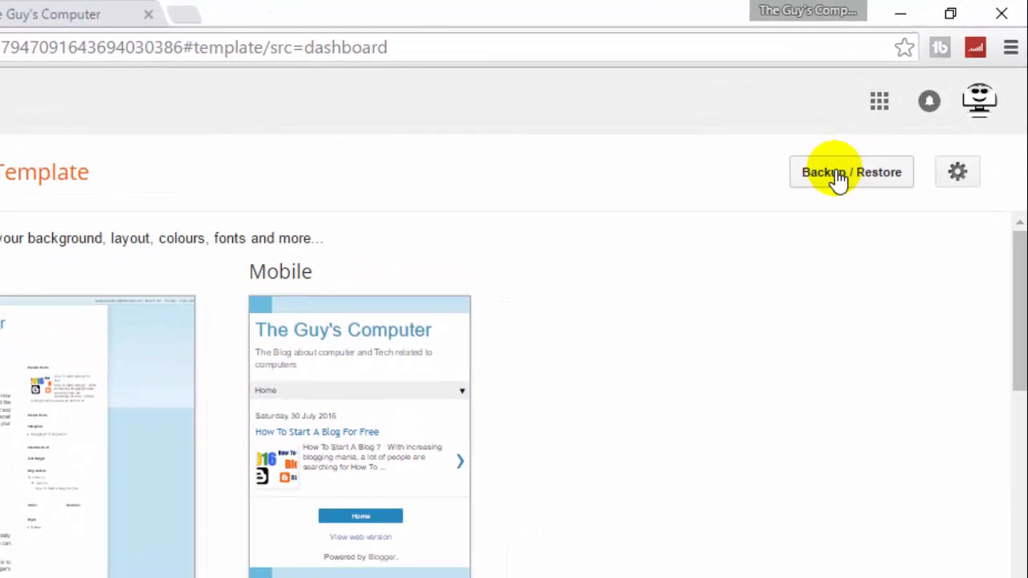
Step: Upload bakup.xml through Backup / Restore to replace the blog's template
click(850, 172)
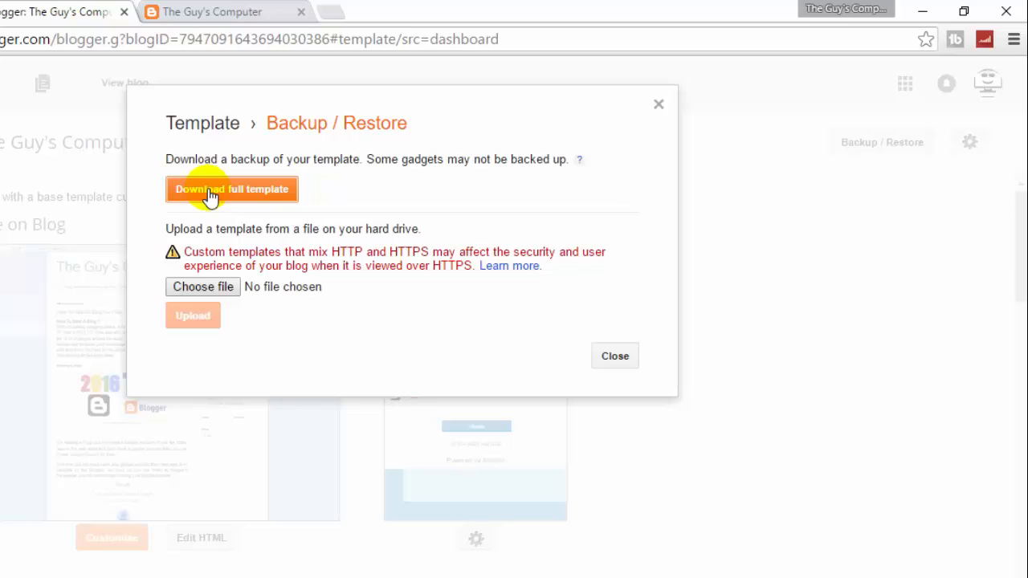
mouse_move(203, 287)
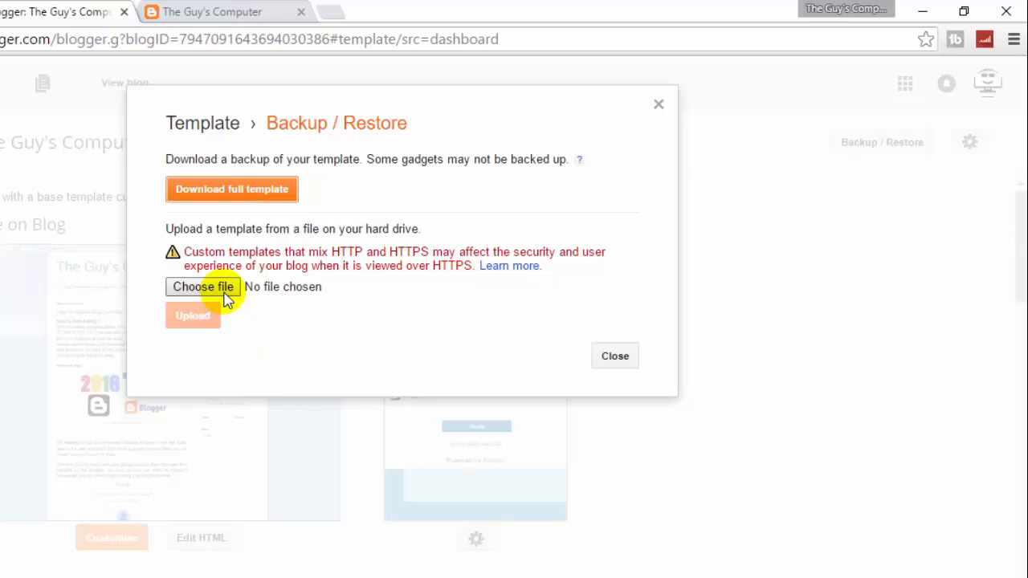
click(202, 287)
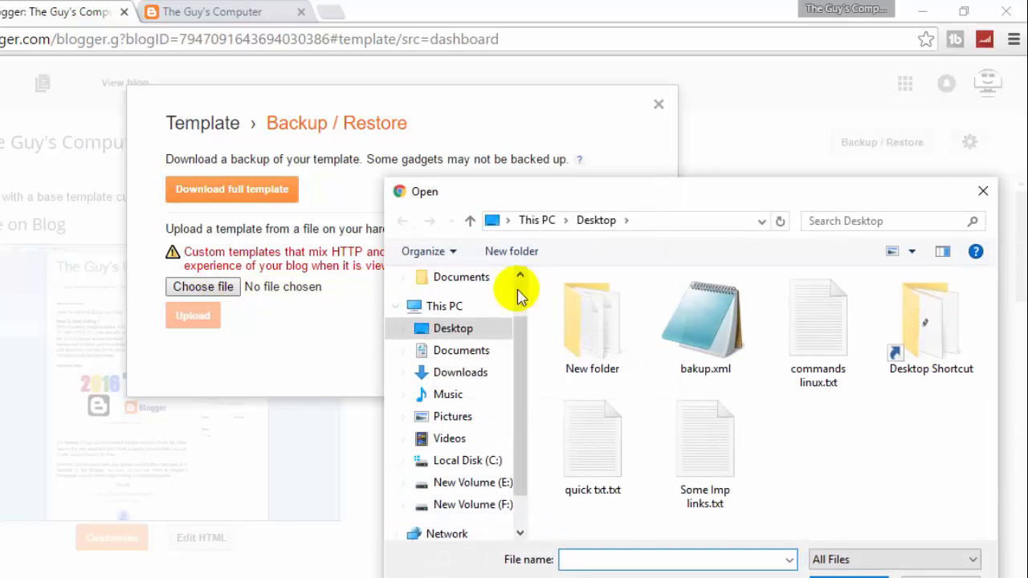
mouse_move(578, 197)
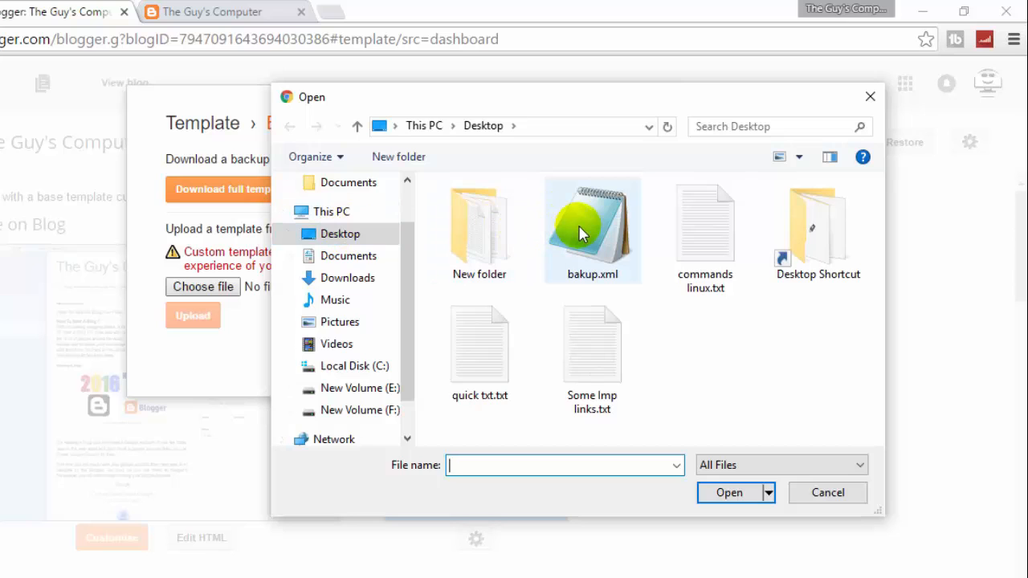
click(592, 229)
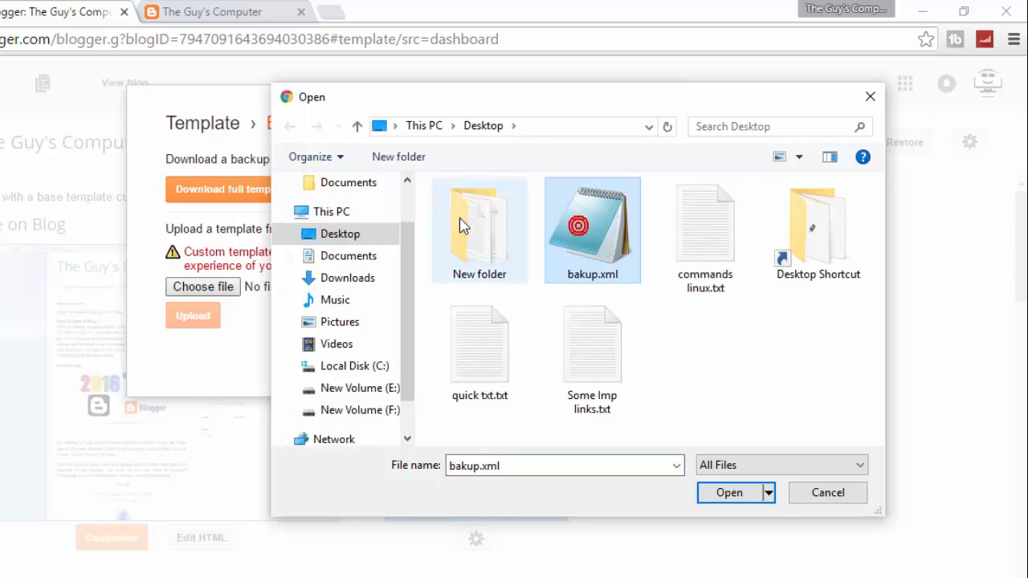
mouse_move(577, 237)
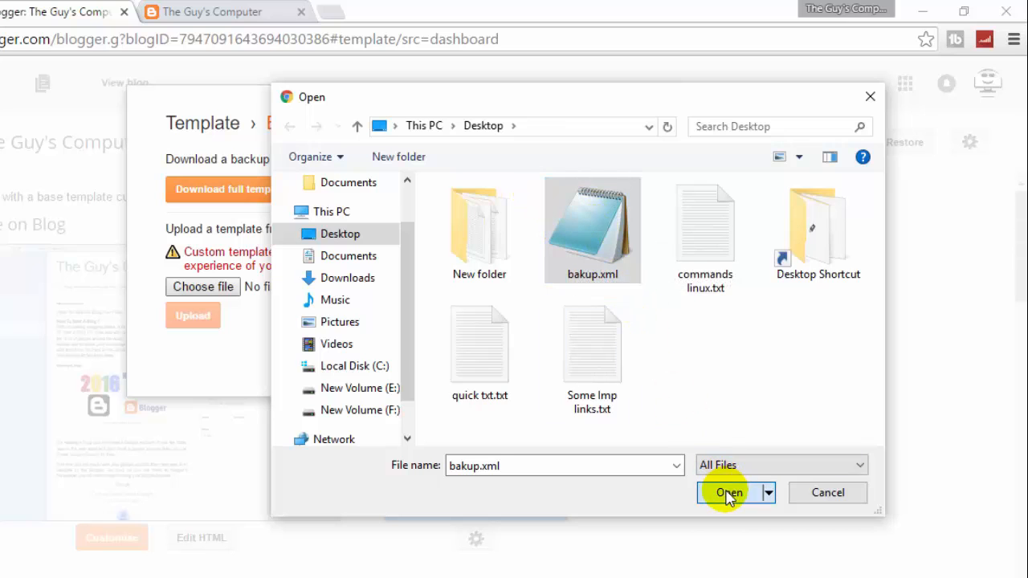
click(729, 493)
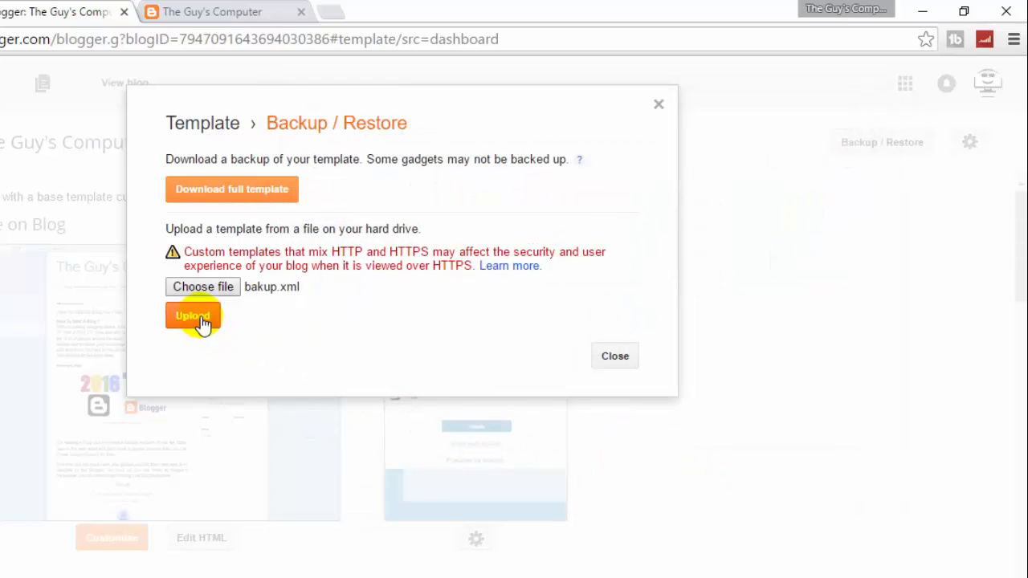
click(192, 314)
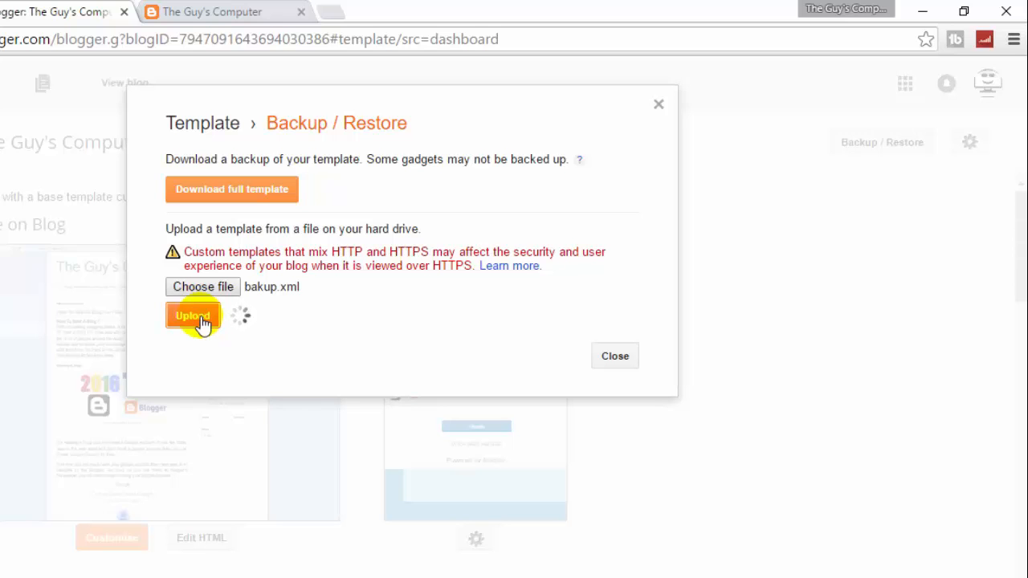
Step: Close the upload window and view the live blog with its new template
click(193, 315)
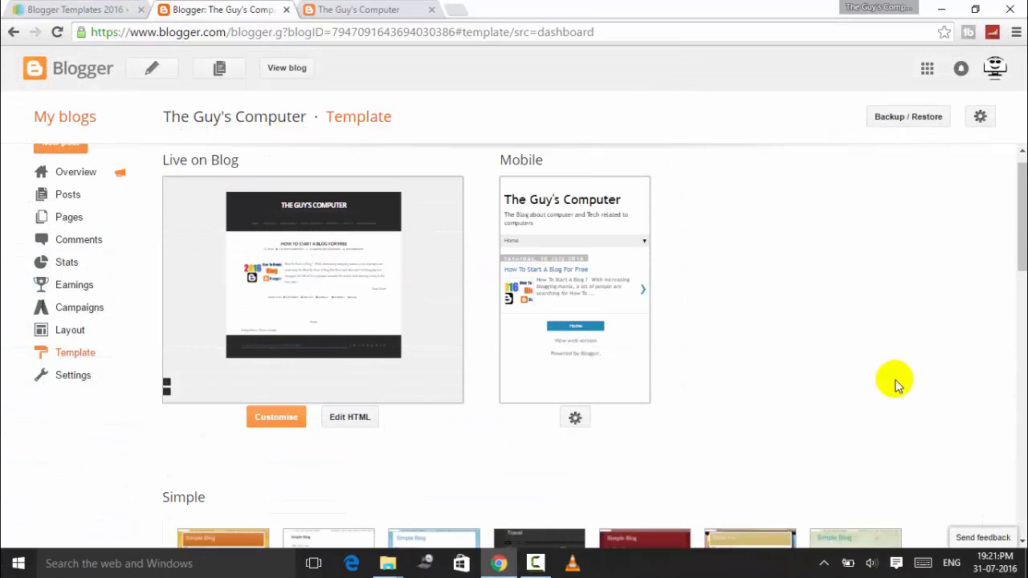
mouse_move(286, 67)
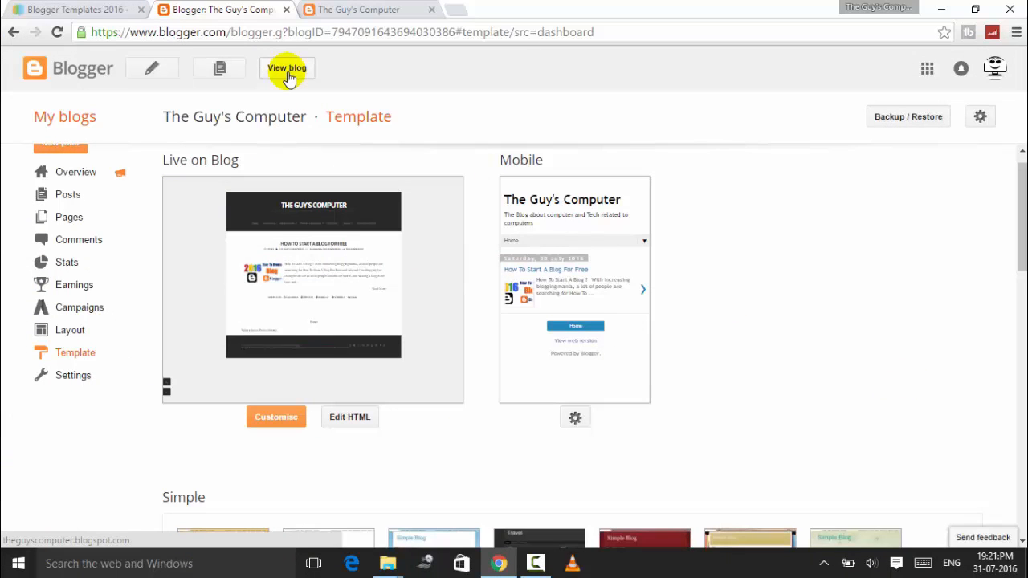
click(287, 68)
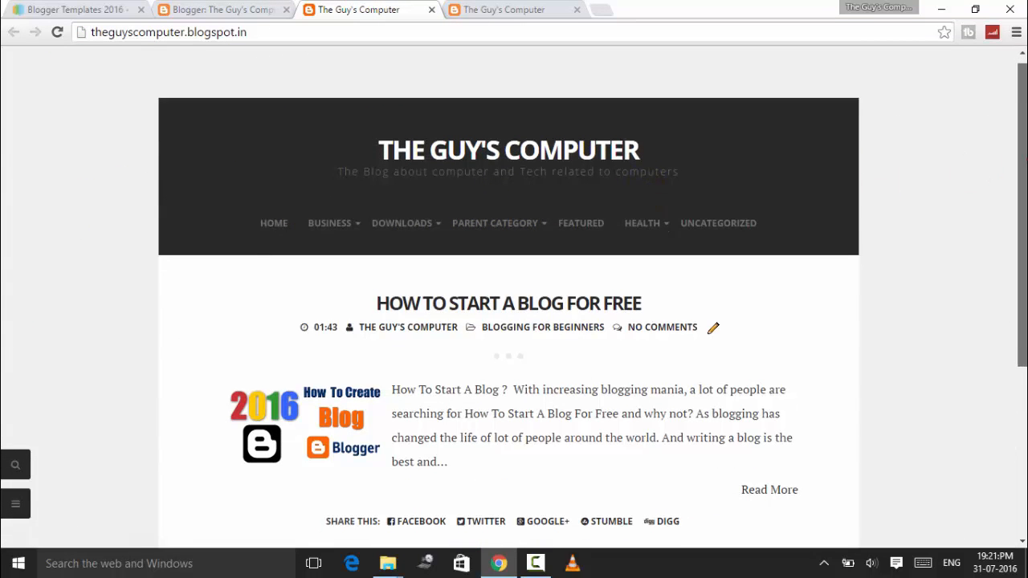
scroll(down, 3)
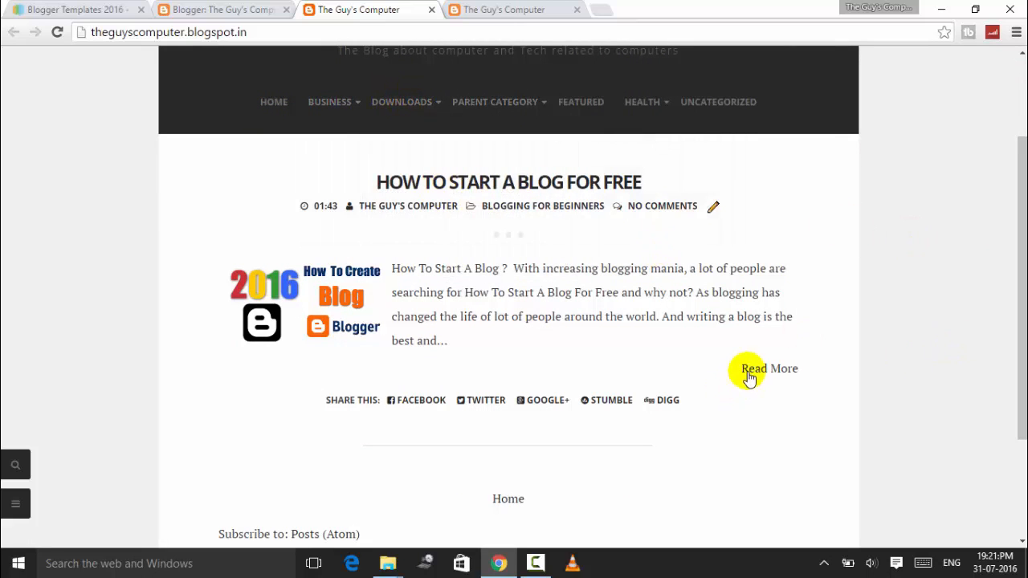
Step: Open the 'How To Start A Blog For Free' post and inspect its BUSINESS dropdown
click(768, 368)
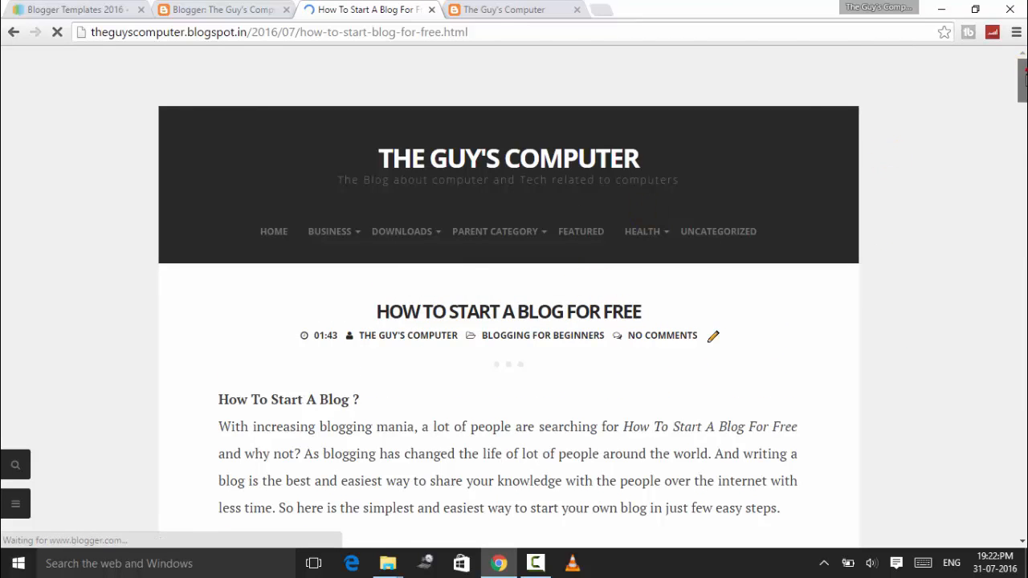
scroll(down, 3)
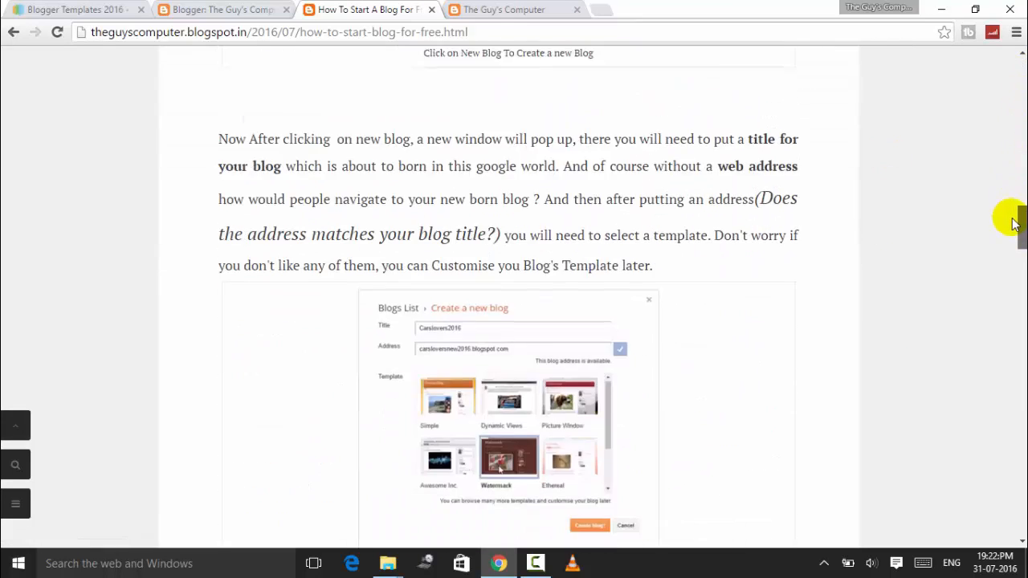
scroll(down, 3)
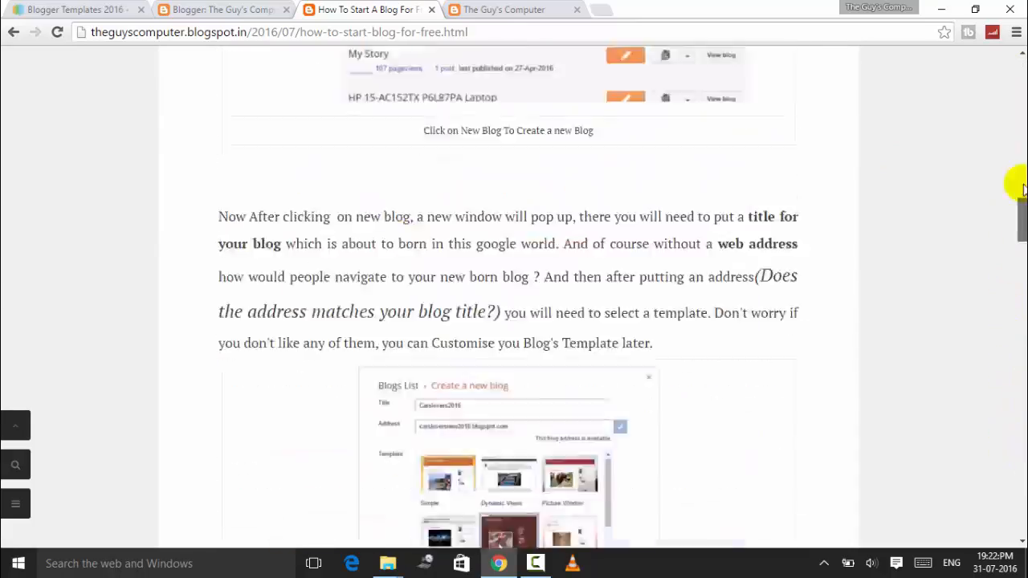
scroll(up, 3)
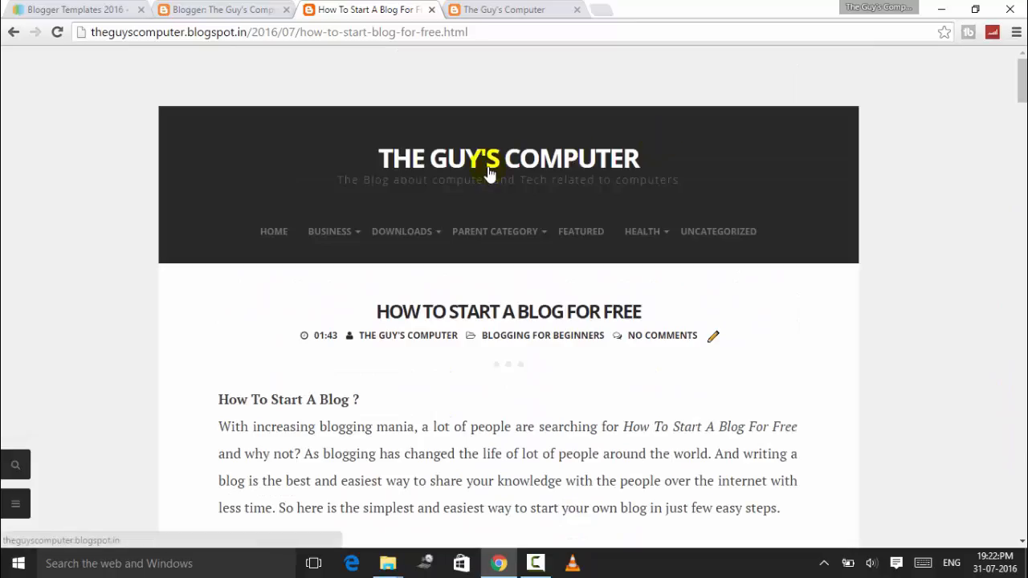
click(329, 231)
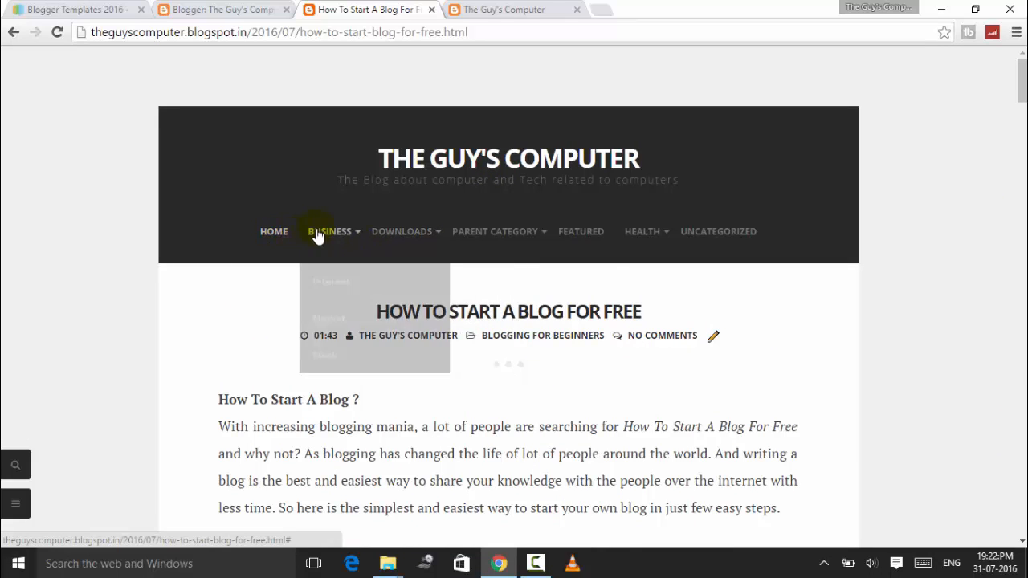
mouse_move(401, 231)
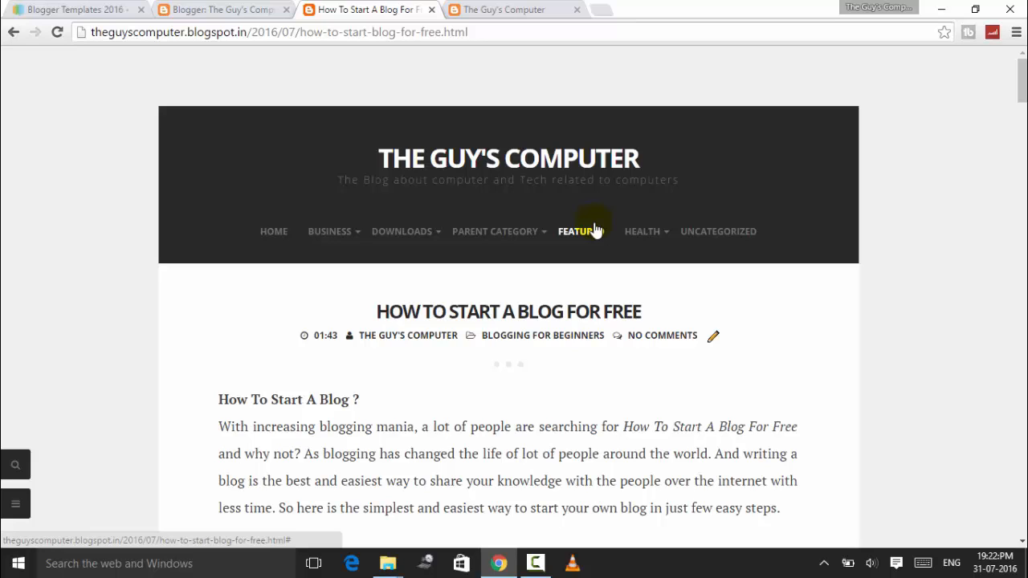
mouse_move(955, 139)
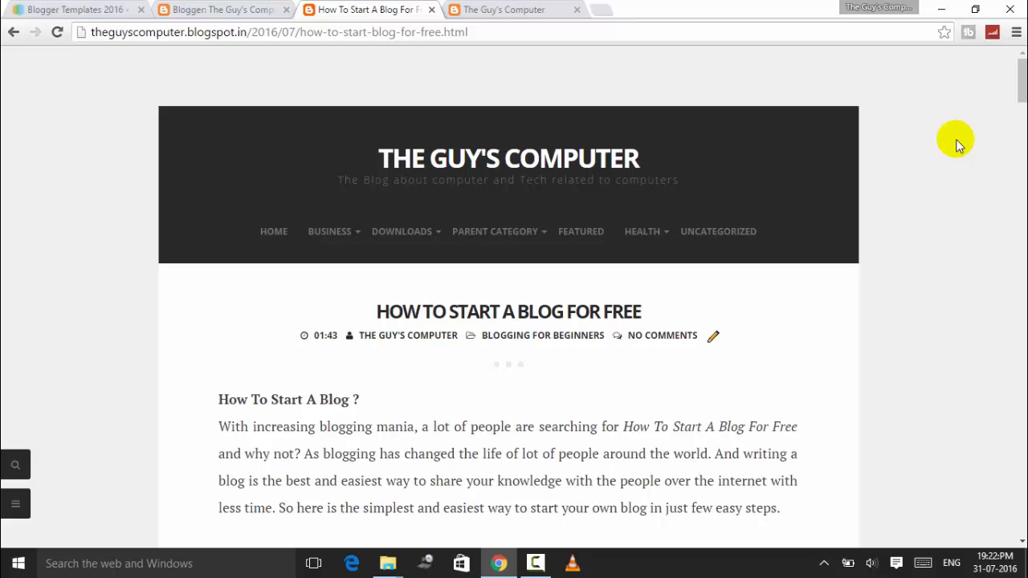
scroll(down, 3)
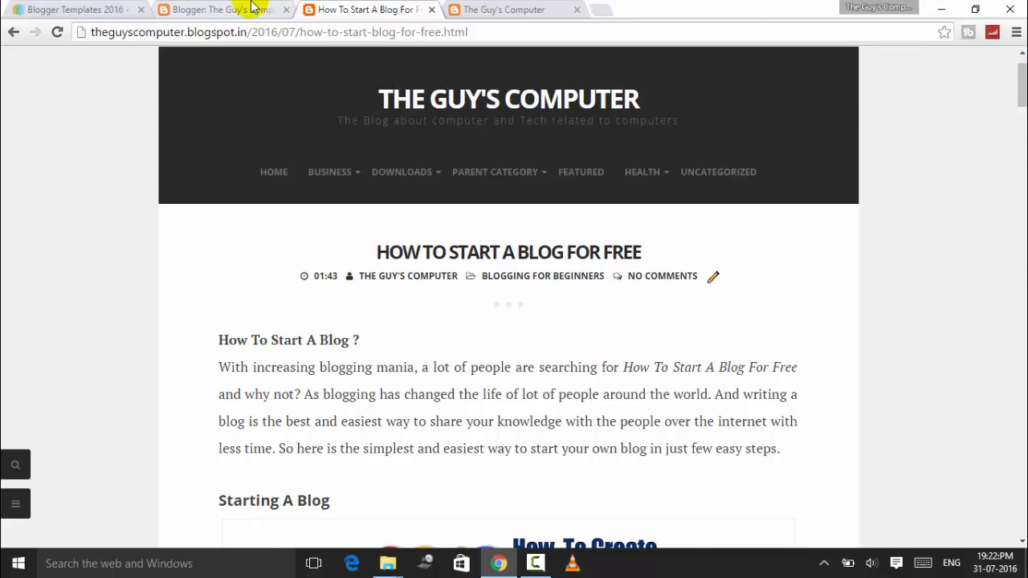
Step: Compare the live post's menu against the Zenzero template code in Edit HTML
click(216, 9)
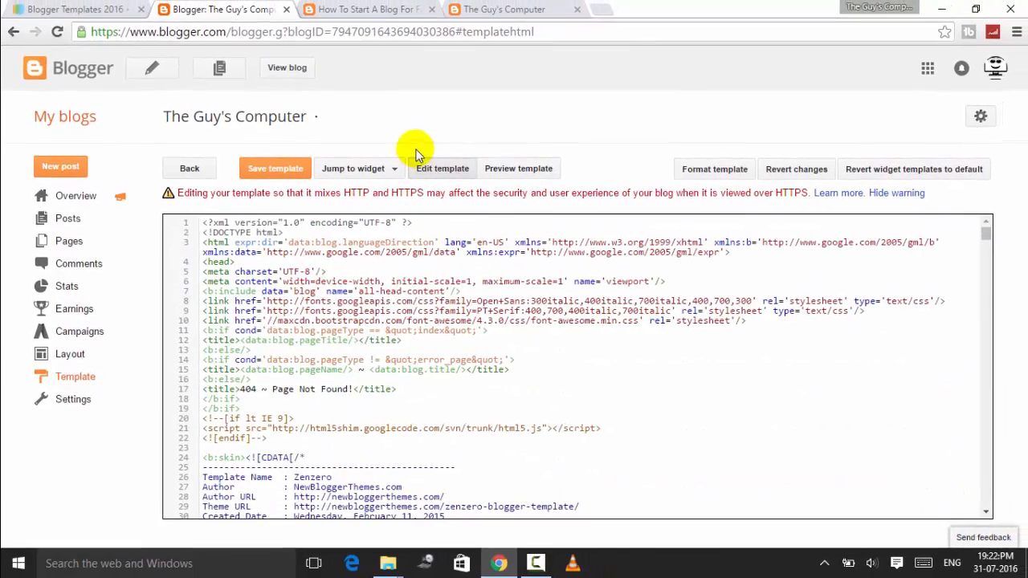
click(365, 9)
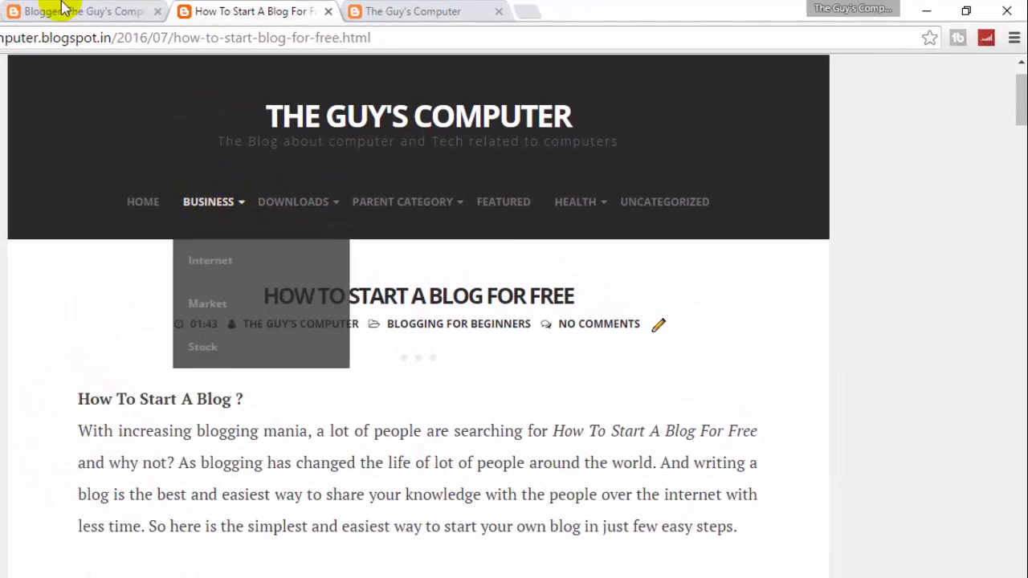
click(88, 11)
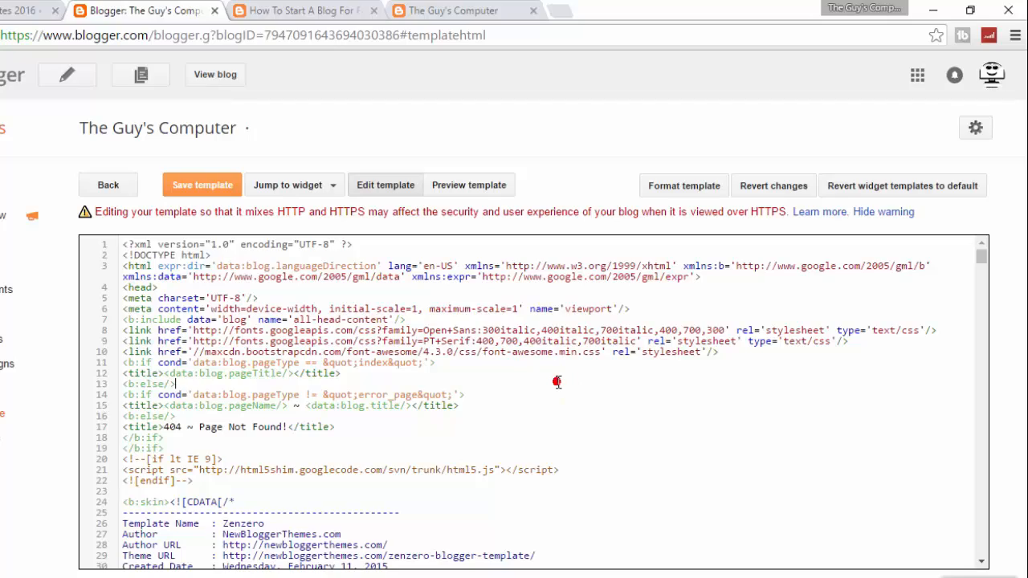
Step: Find BUSINESS in the template code and add <!-- before the Business menu item
key(ctrl+f)
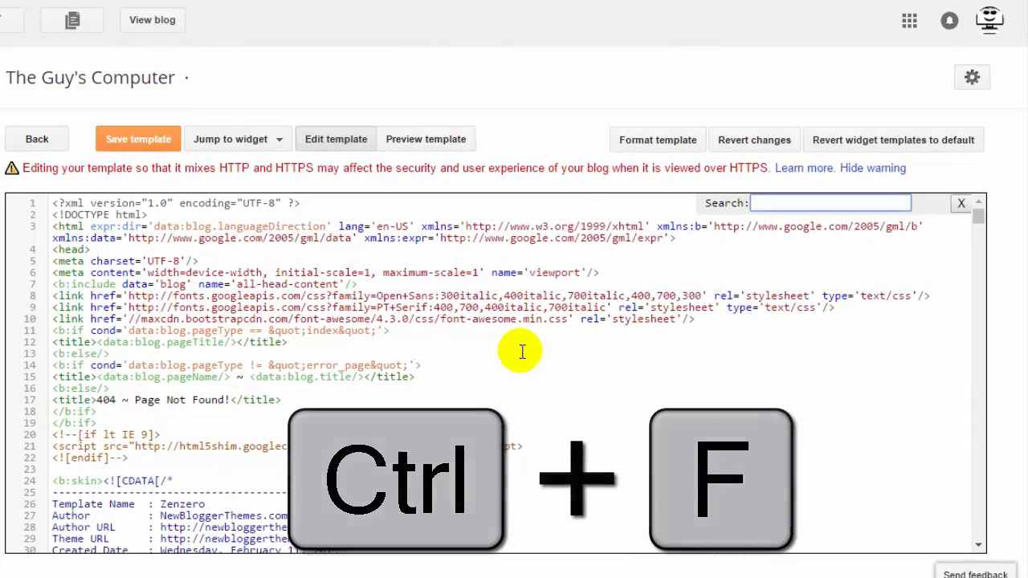
text(BUSIN)
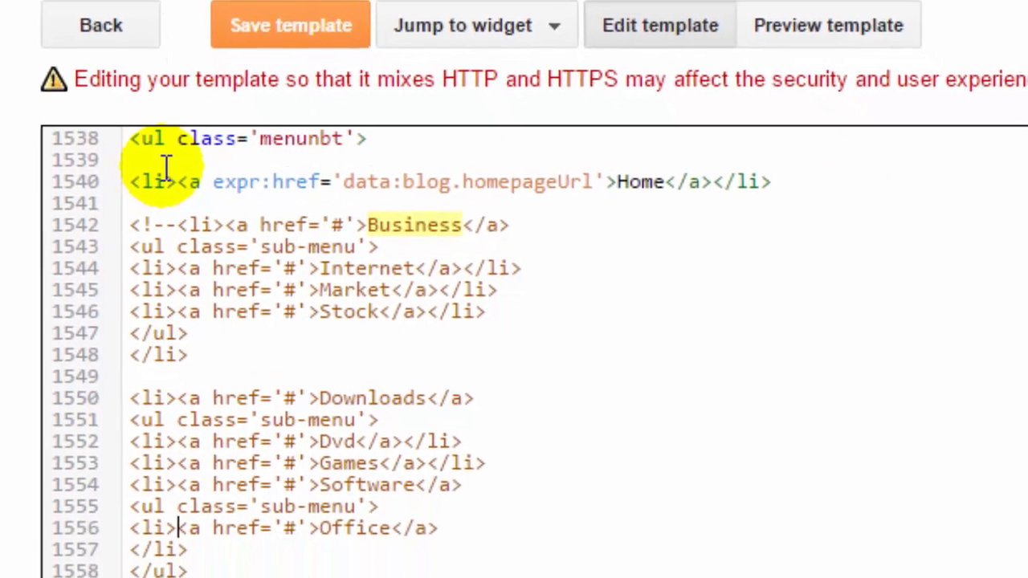
scroll(down, 3)
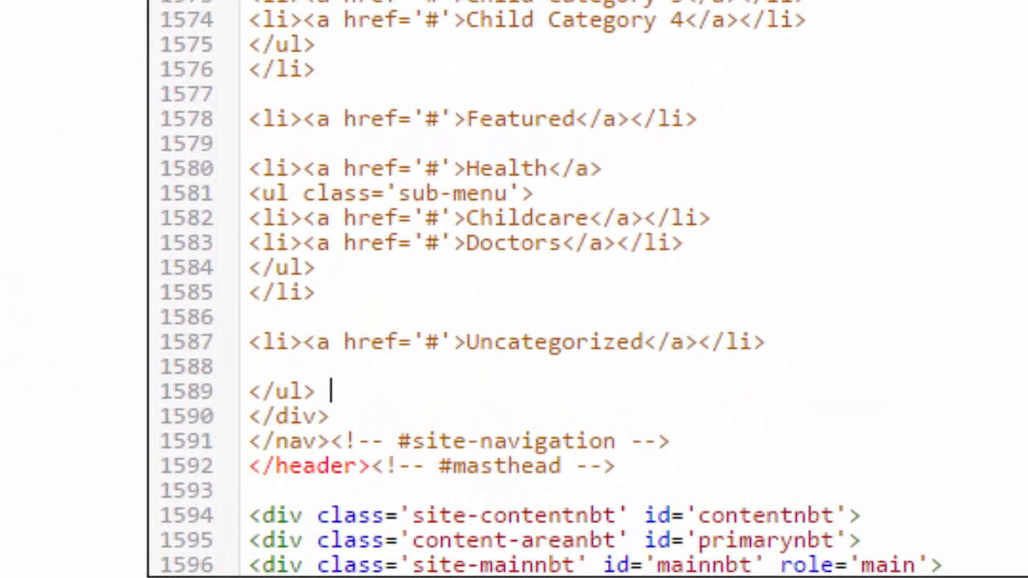
Step: Place the --> comment closer after the Uncategorized item, removing a misplaced first attempt
text(-->)
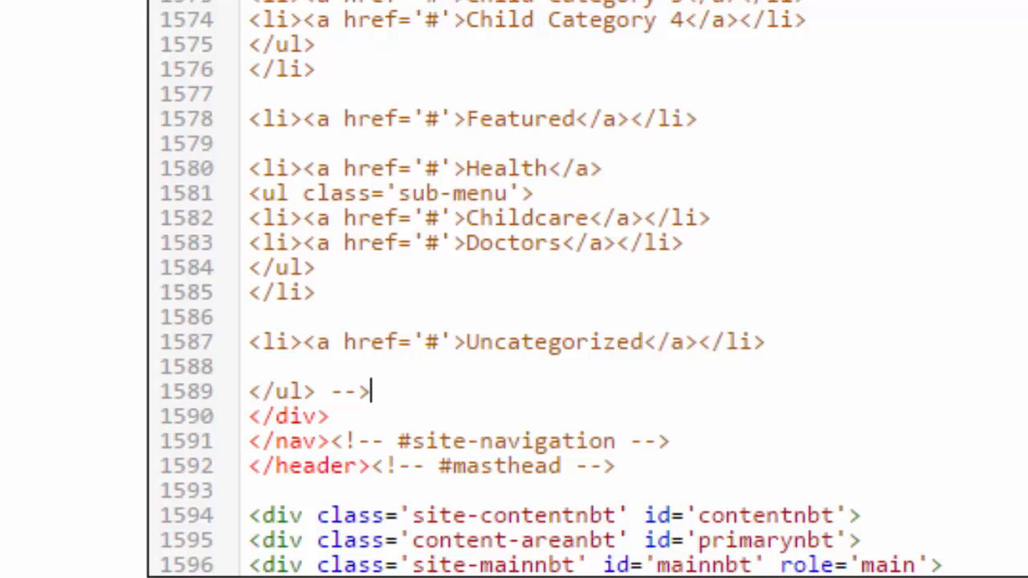
key(BackSpace)
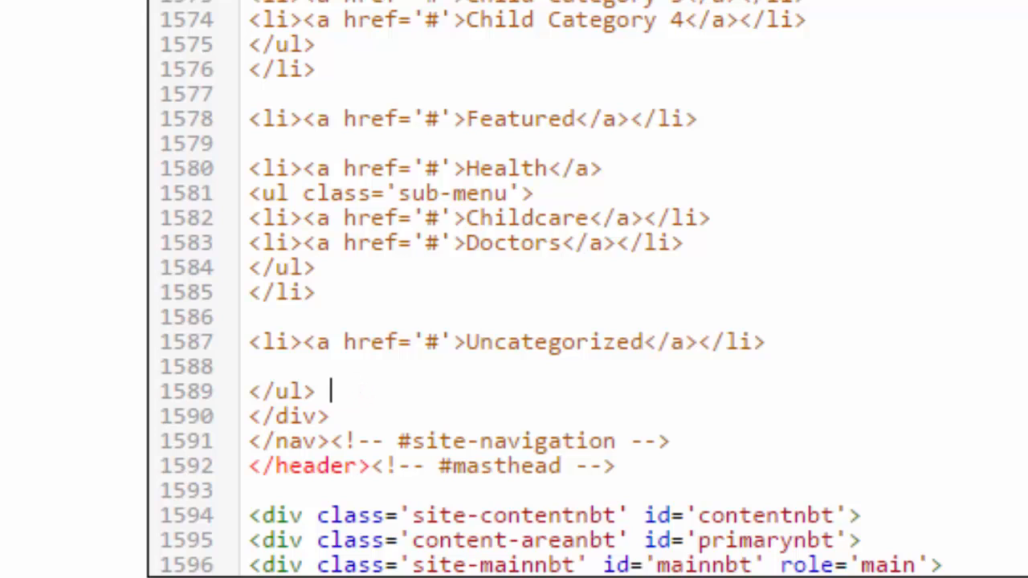
click(357, 342)
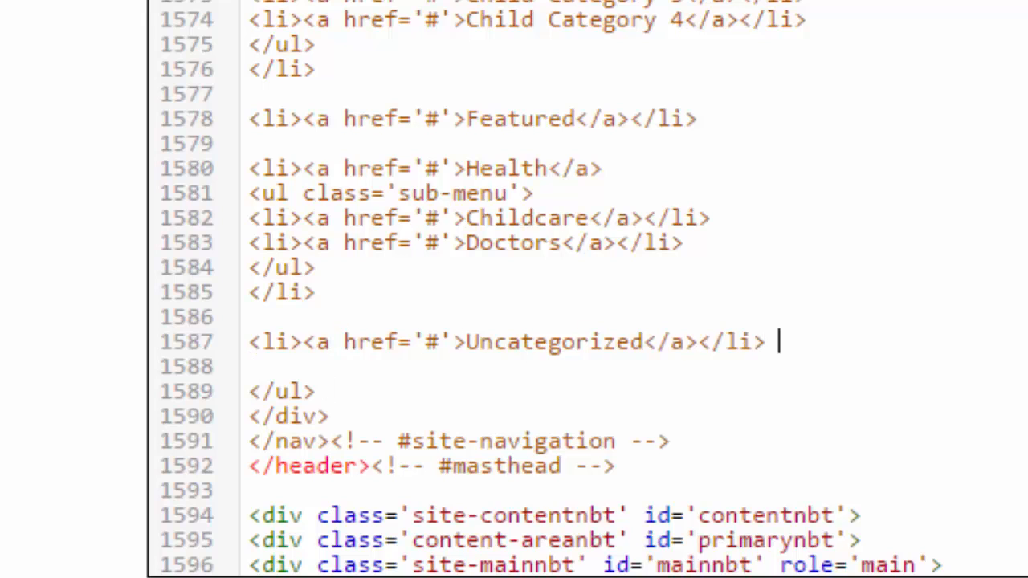
text(-->)
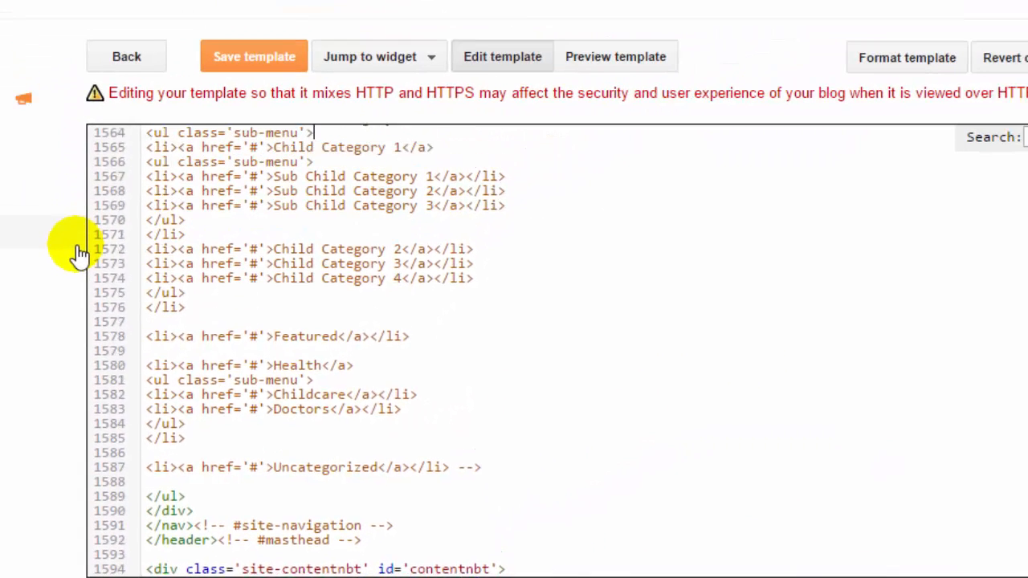
scroll(up, 3)
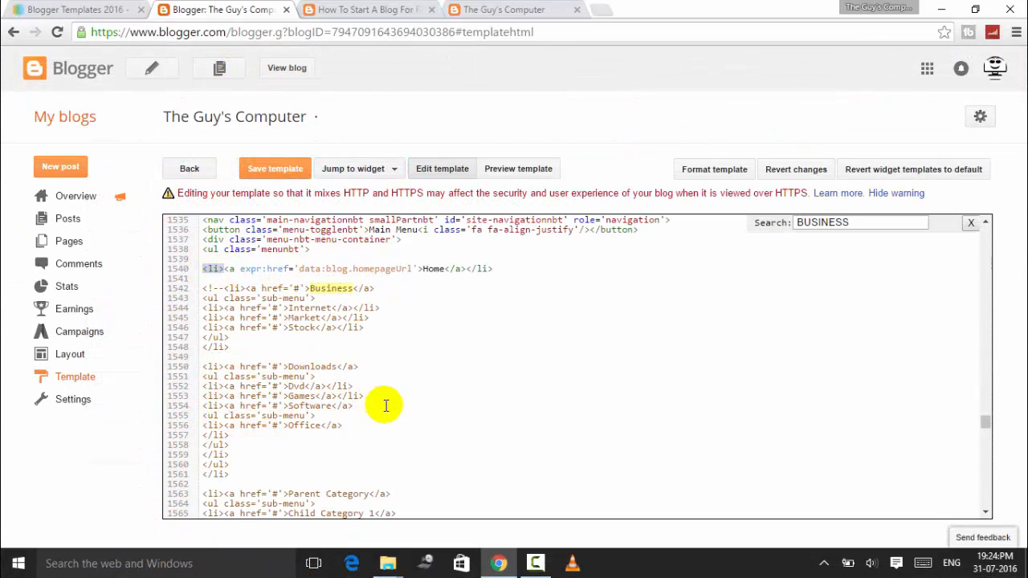
click(352, 386)
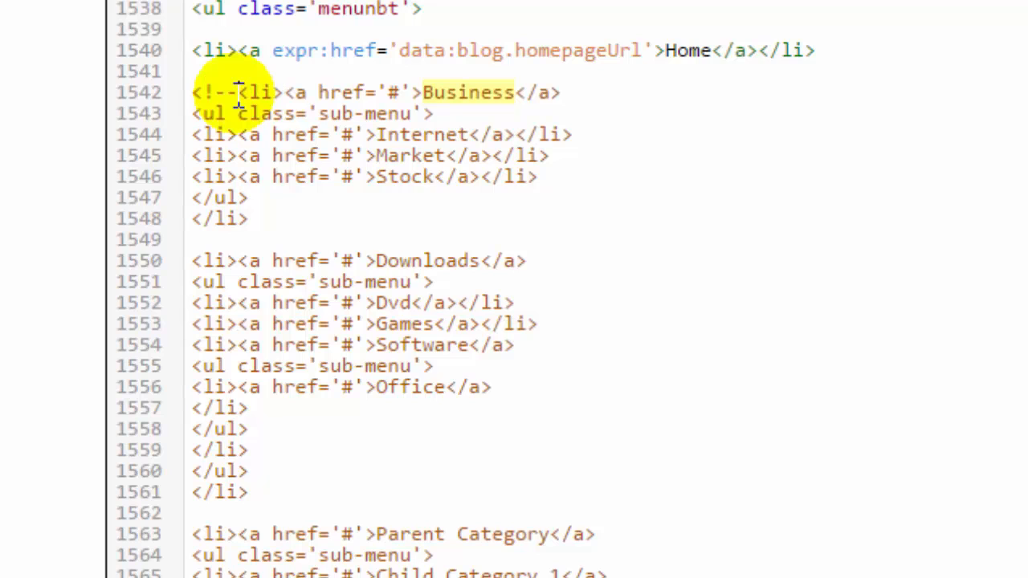
click(260, 324)
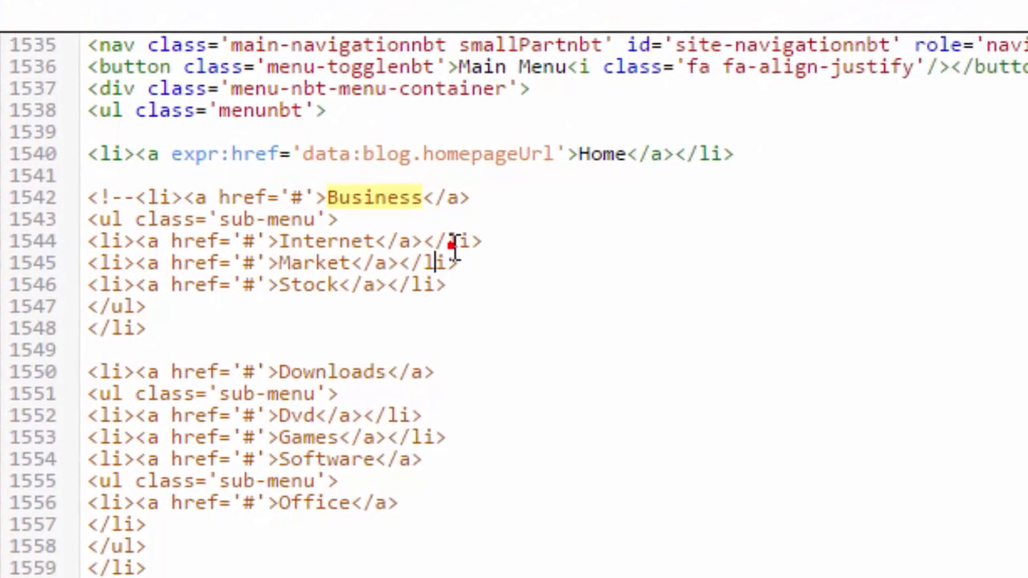
scroll(down, 3)
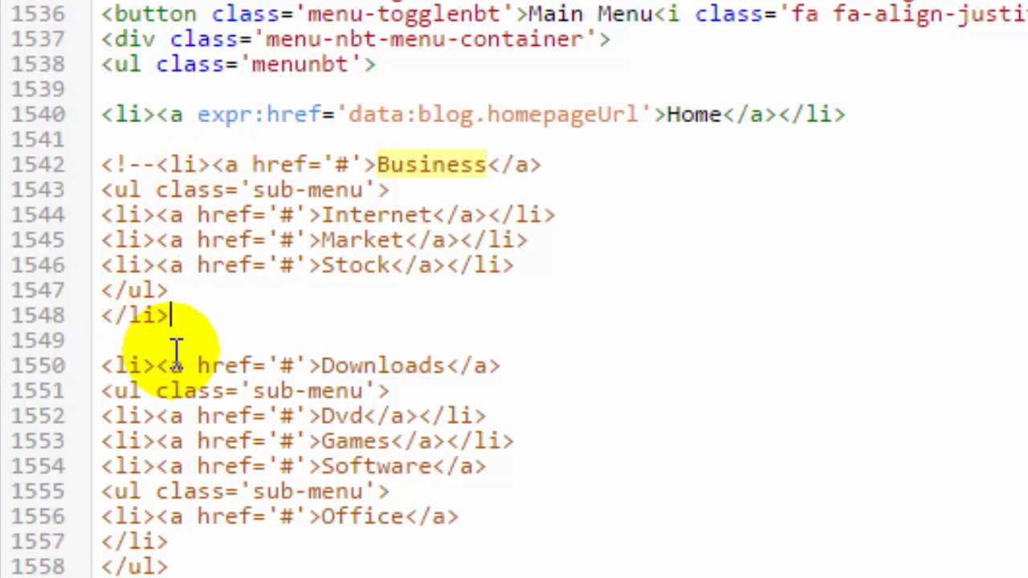
scroll(down, 3)
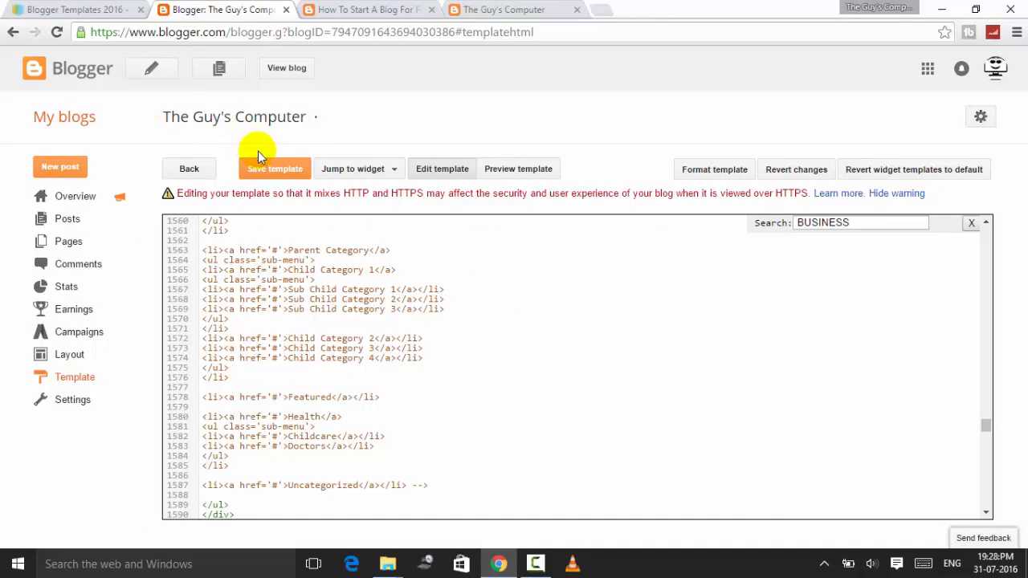
Step: Save the template and confirm the live blog's menu shows only Home
click(274, 168)
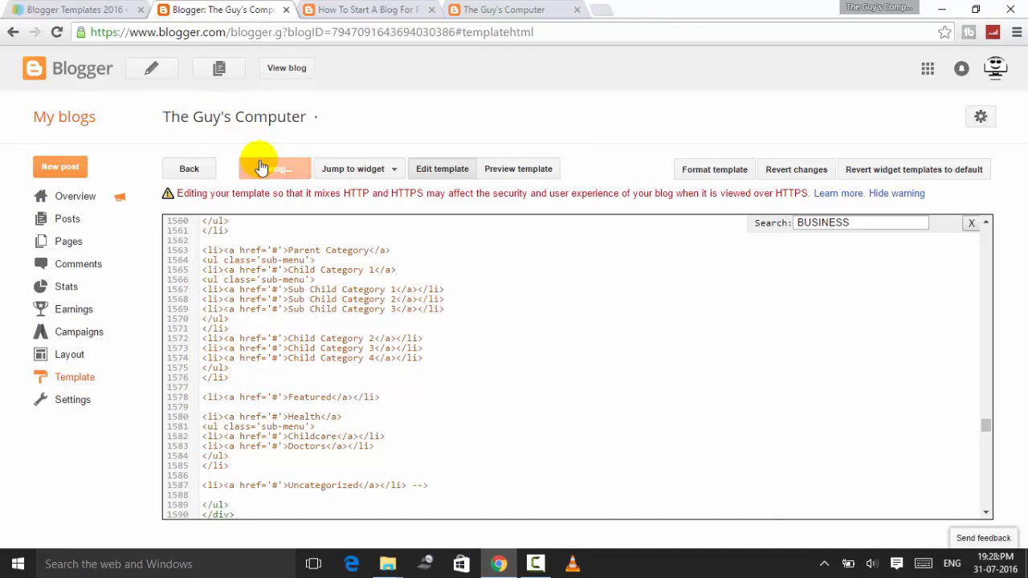
click(274, 168)
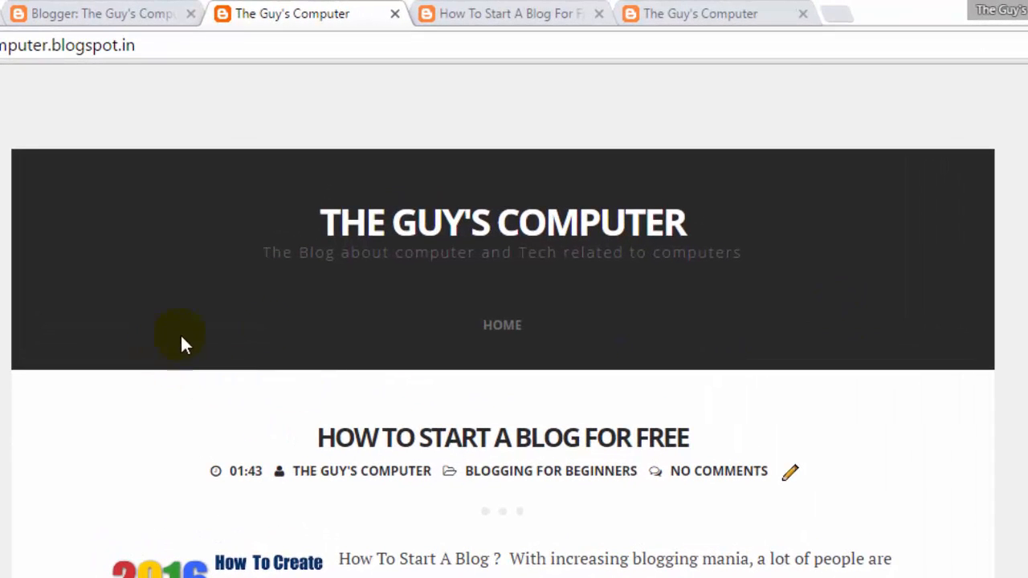
mouse_move(813, 315)
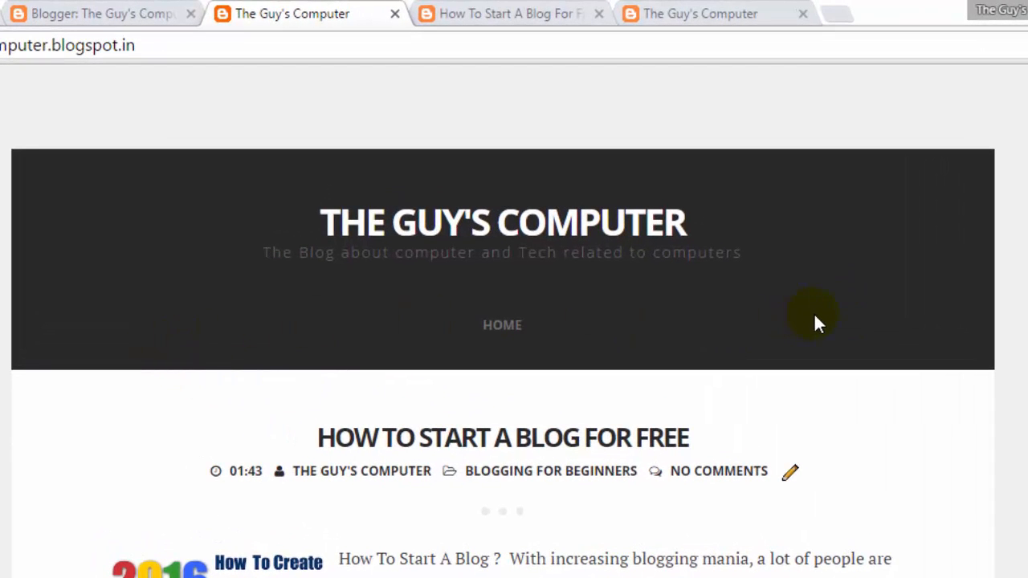
scroll(down, 3)
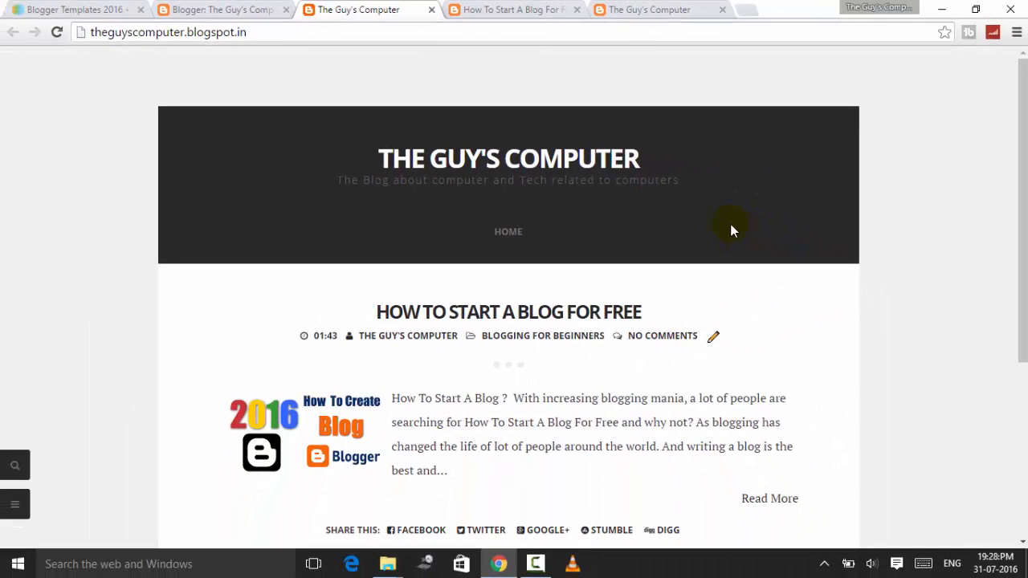
mouse_move(269, 9)
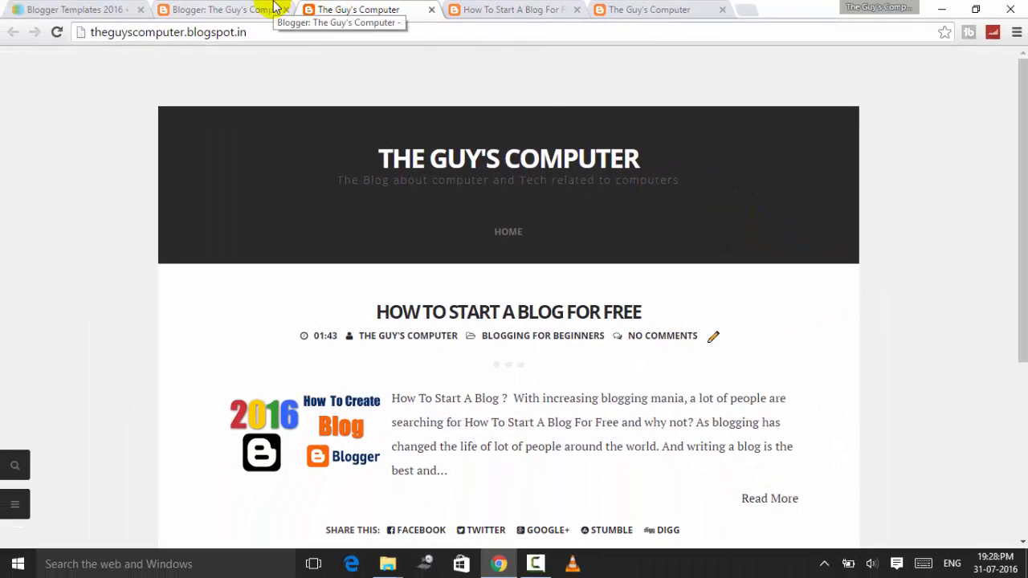
Step: Rename Business, Internet, Market, Stock to Blogging, Bloging For Beginners, SEO, Tips And Tricks
click(217, 9)
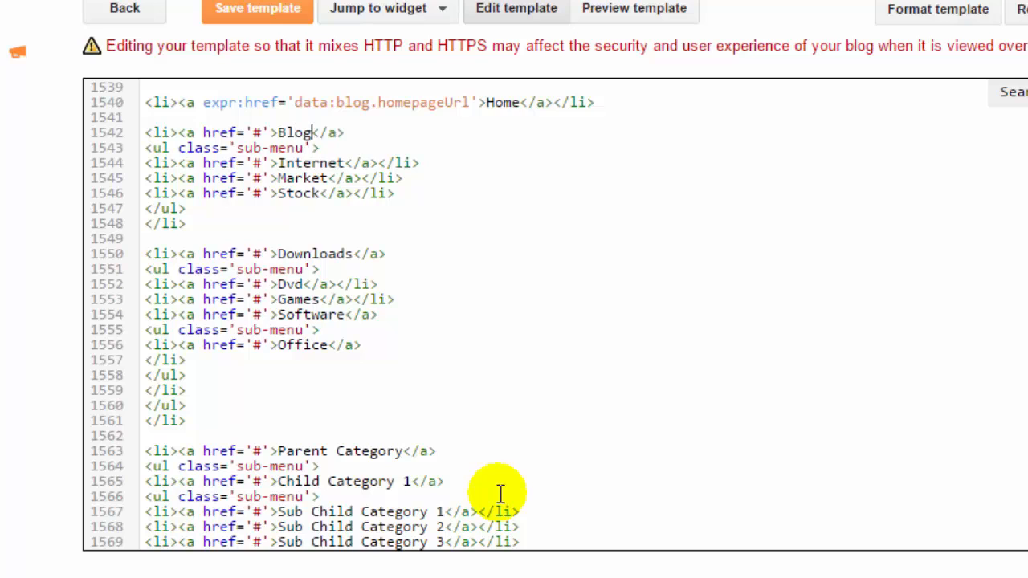
text(ging)
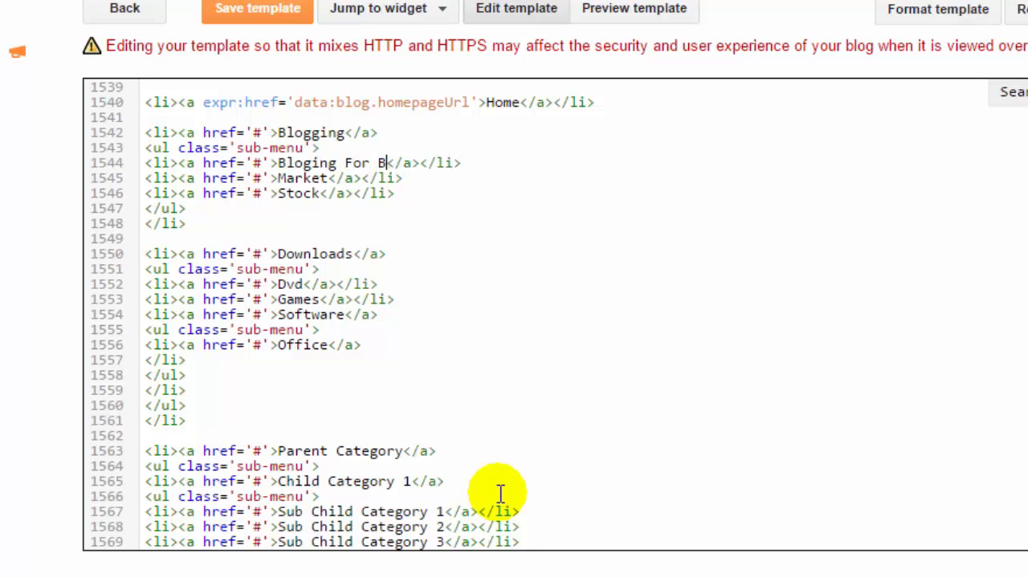
text(eginners)
click(271, 194)
text(Tips And )
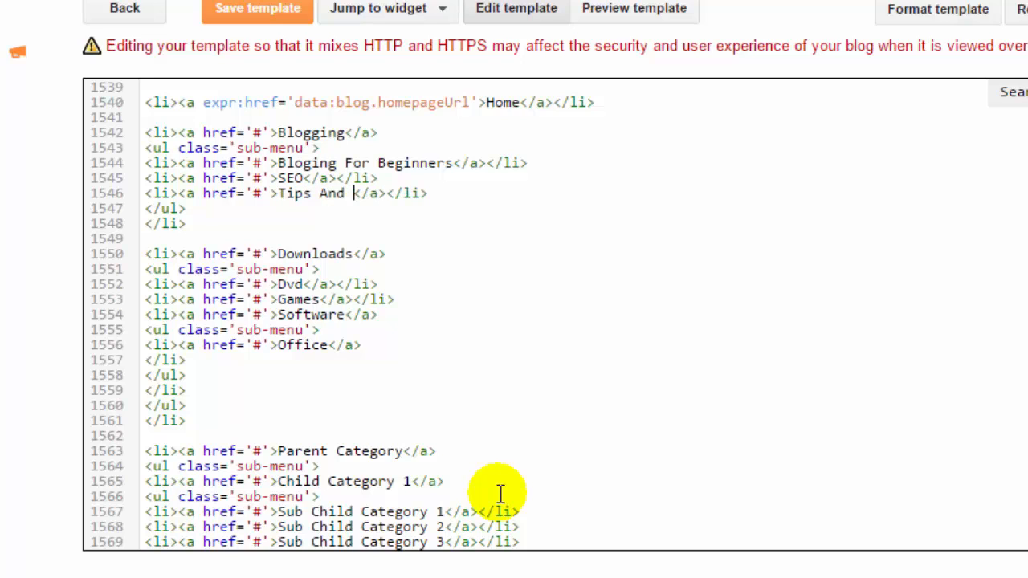
text(ricks)
click(266, 254)
text(<!--)
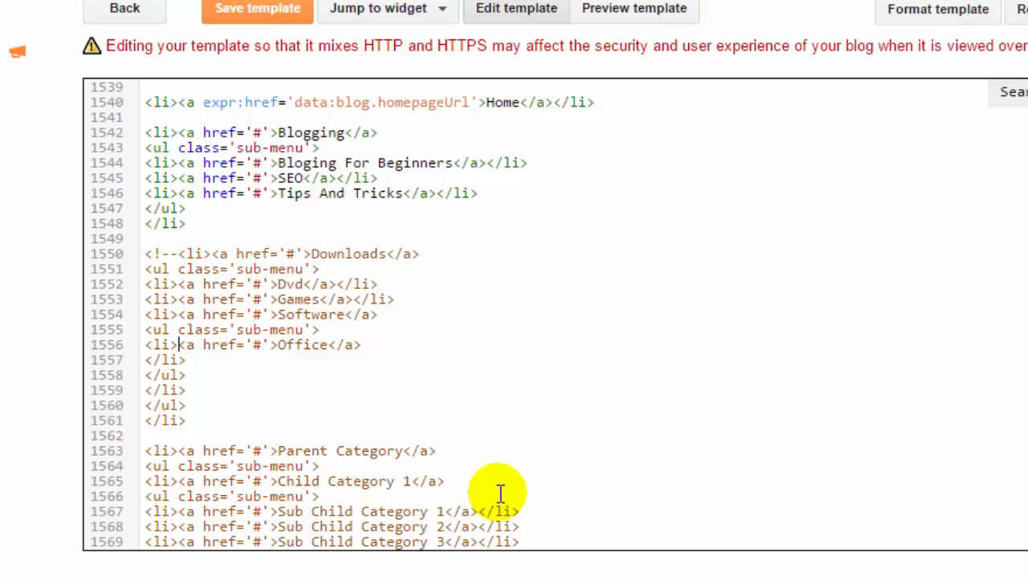
Step: Put the cursor in the '#' href of the Bloging For Beginners submenu item
scroll(down, 3)
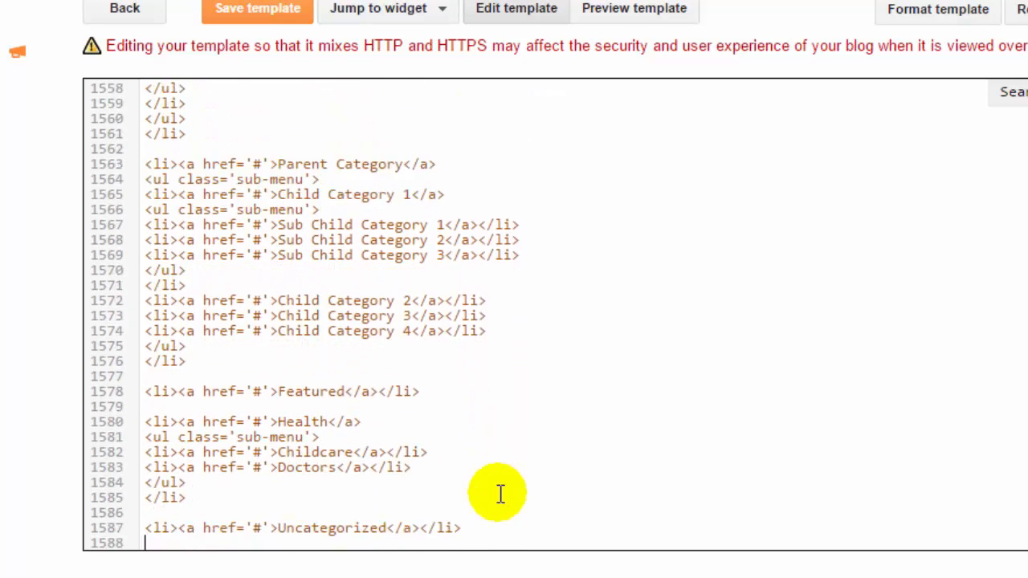
scroll(down, 3)
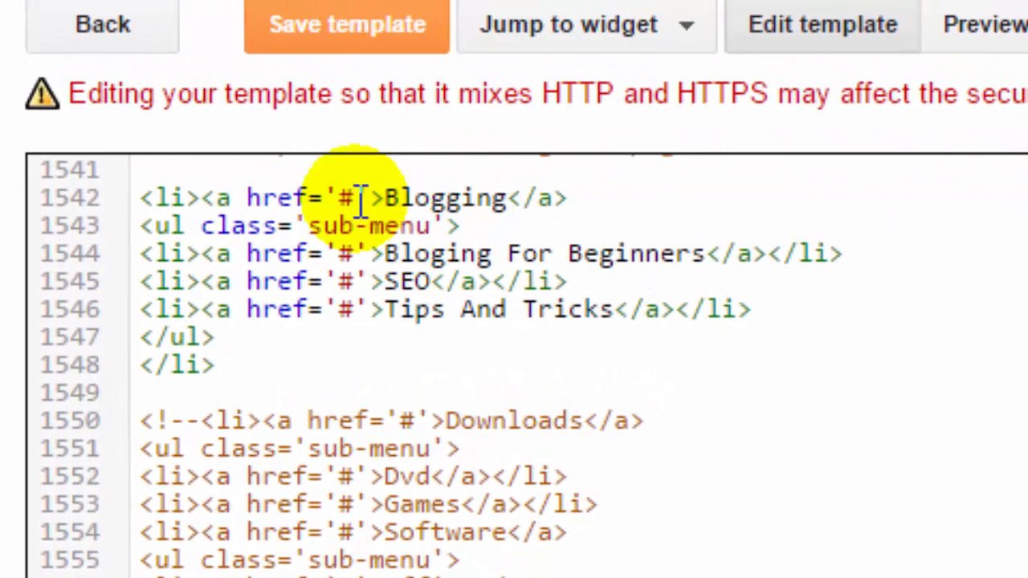
click(359, 198)
text(g)
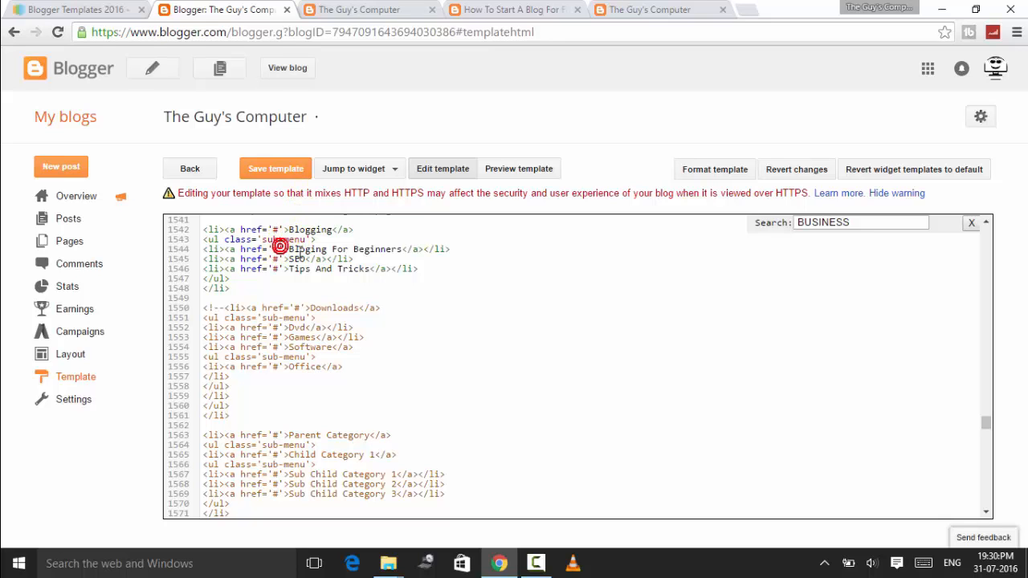
mouse_move(40, 233)
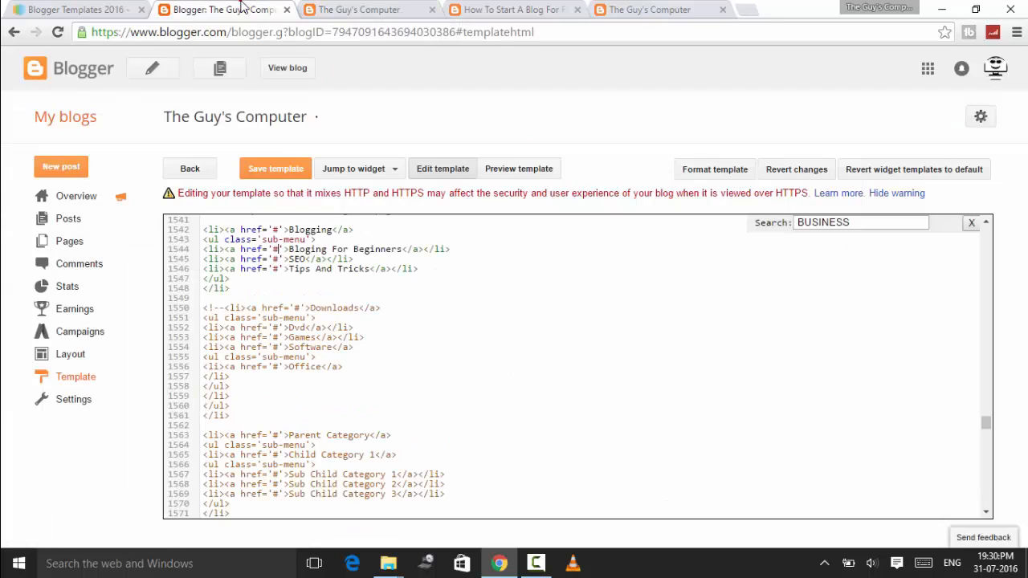
Step: Open the Posts list in a new tab and edit the 'How To Start A Blog For Free' post
right_click(67, 218)
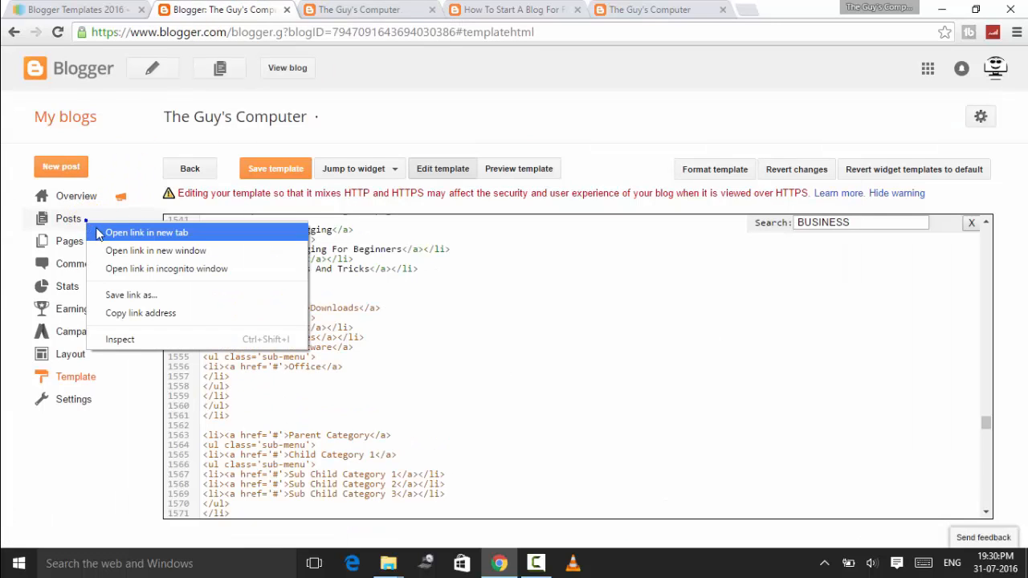
click(68, 218)
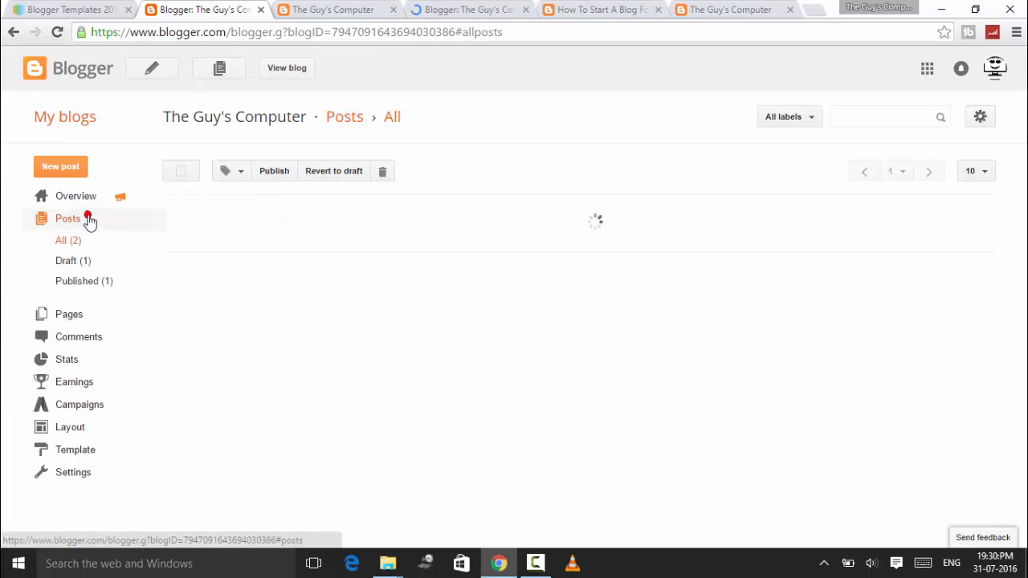
click(67, 218)
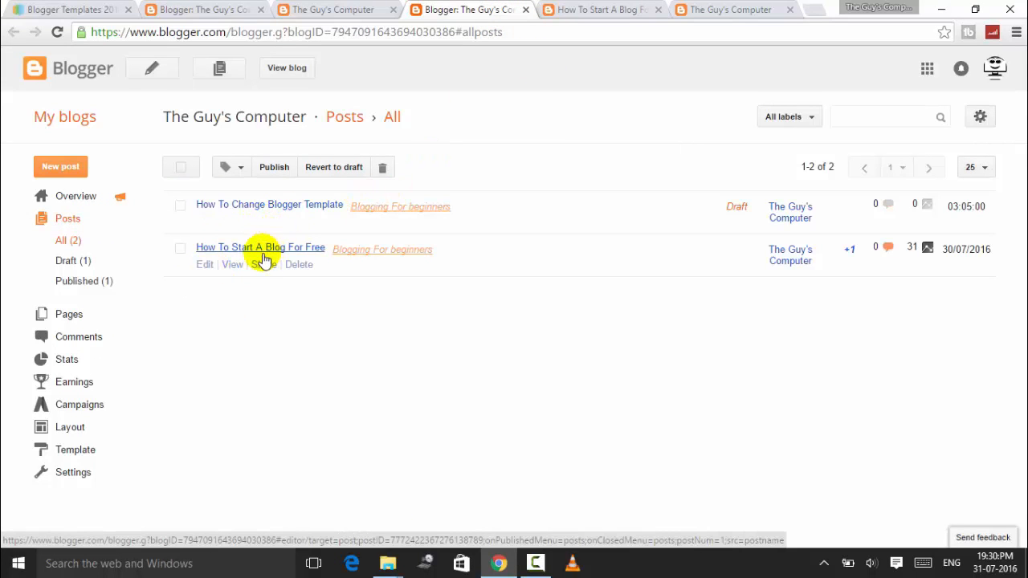
mouse_move(205, 264)
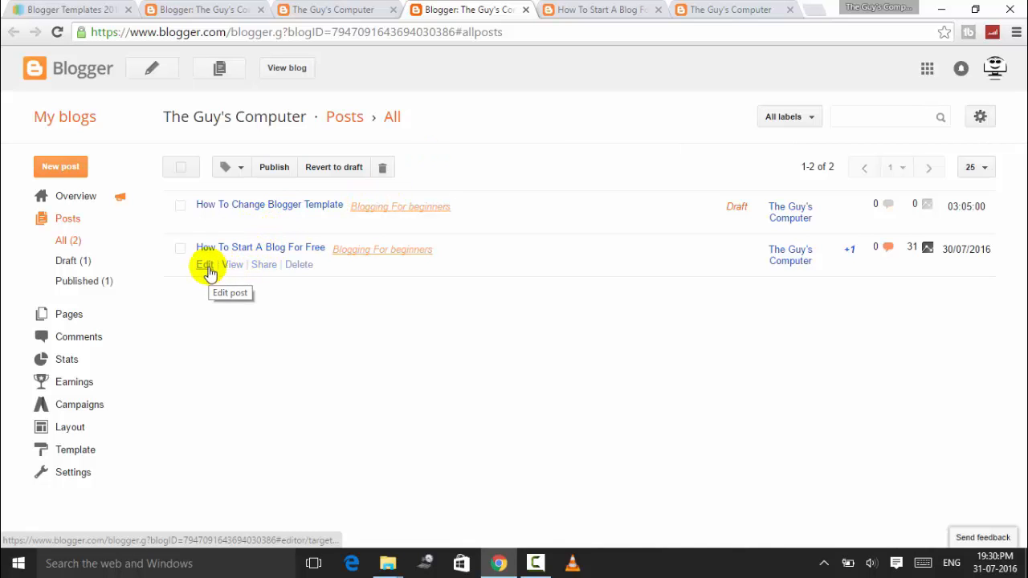
click(205, 264)
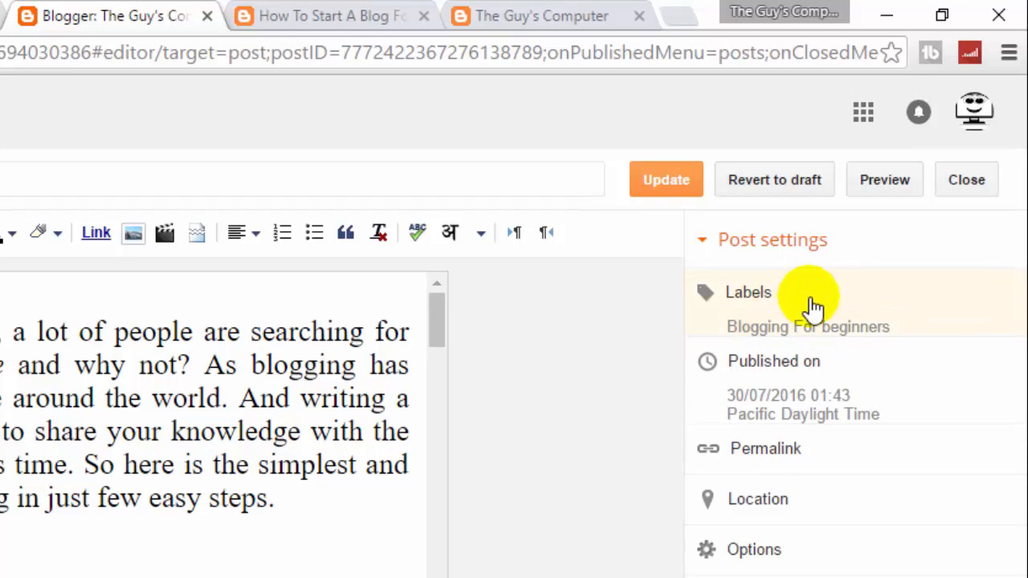
Step: Open the post's 'Blogging For beginners' label entry, then check the live blog's Bloging For Beginners submenu
click(748, 292)
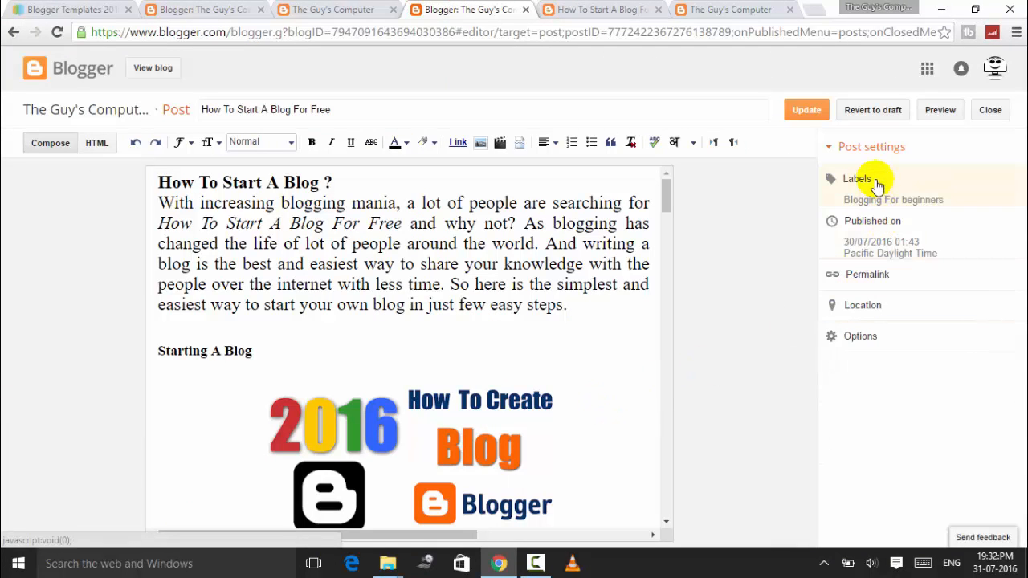
click(856, 179)
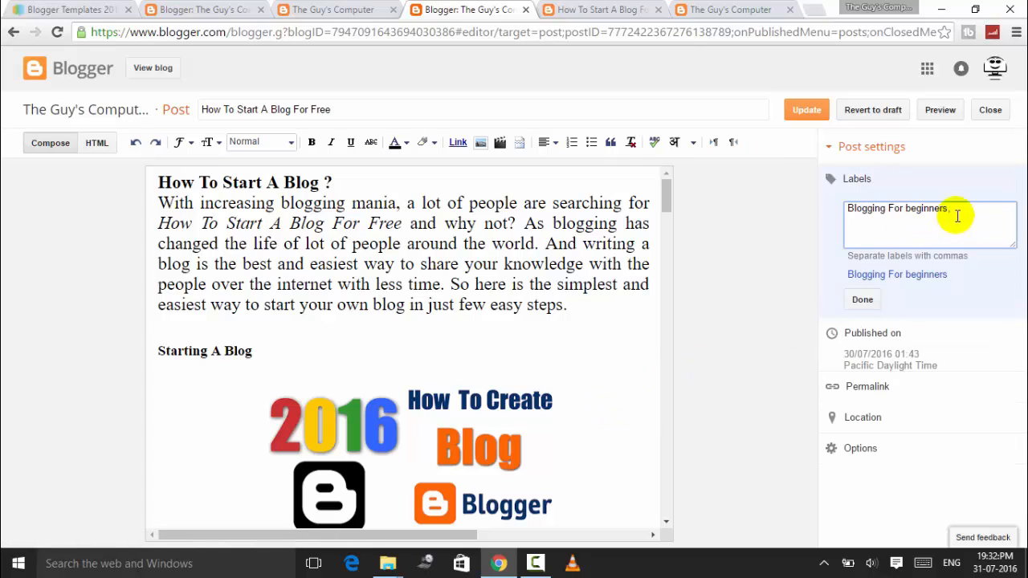
click(329, 9)
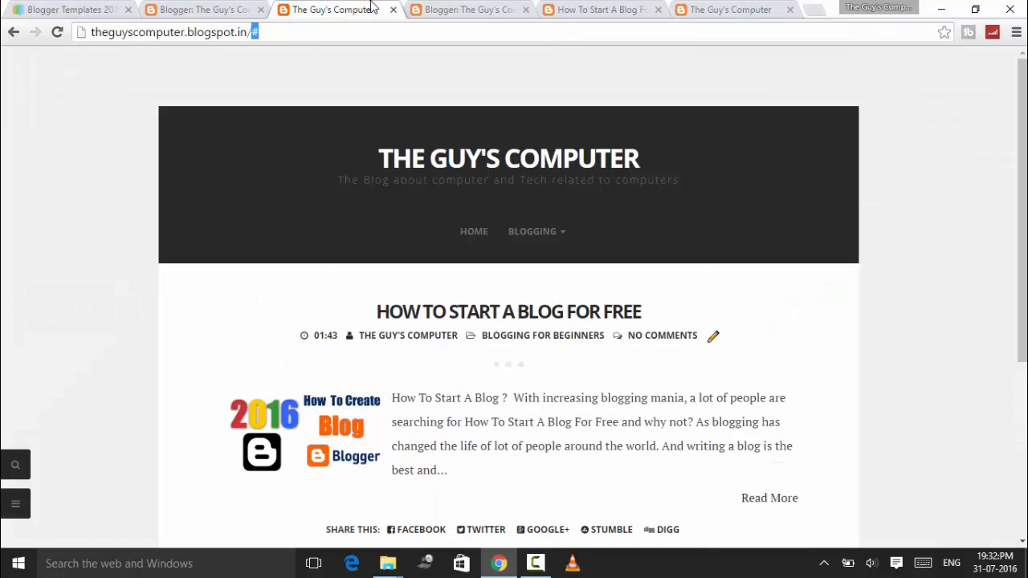
click(532, 231)
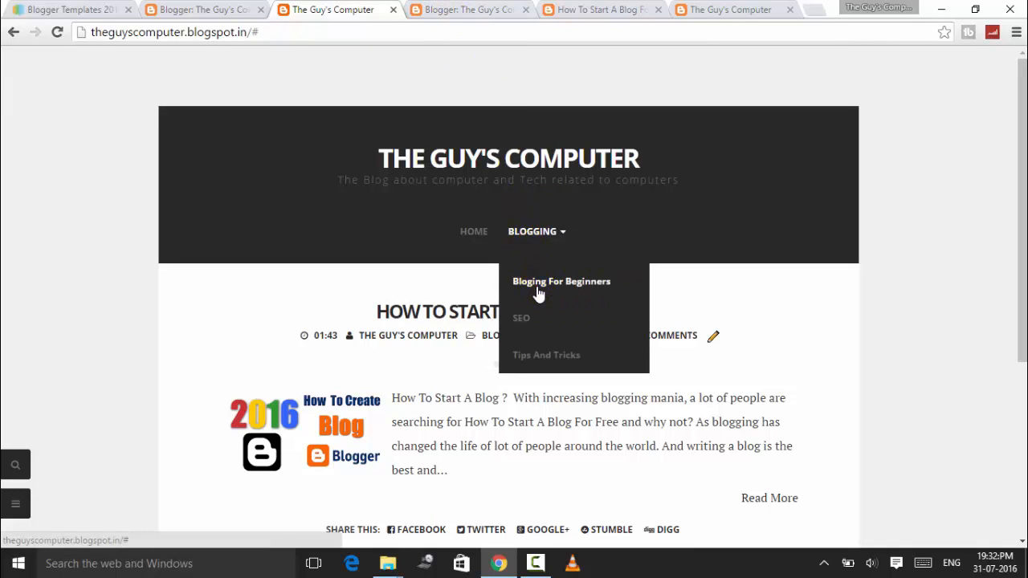
click(177, 32)
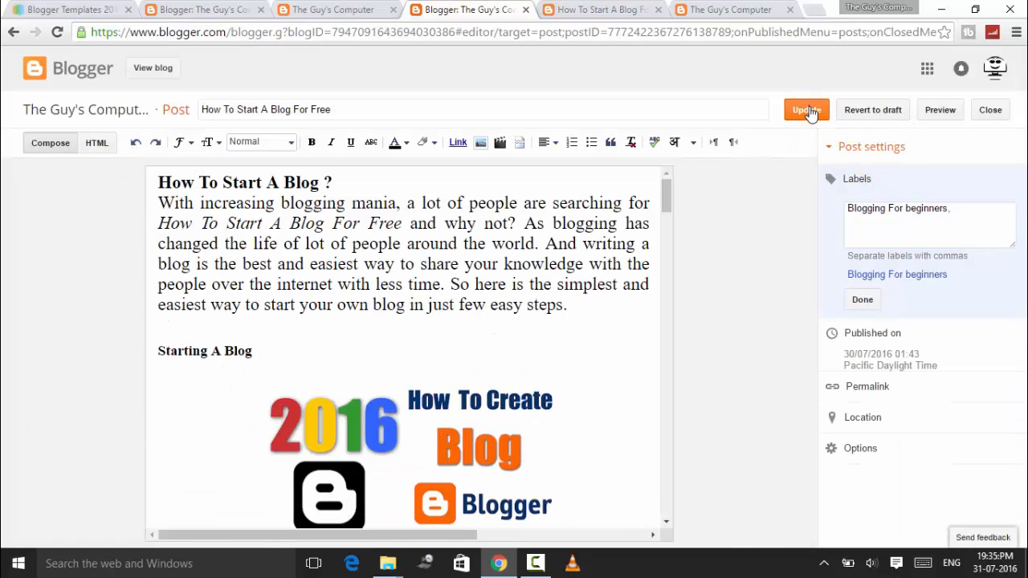
Step: Update the post, then reach the live blog's Blogging For beginners label page through the full post
click(805, 110)
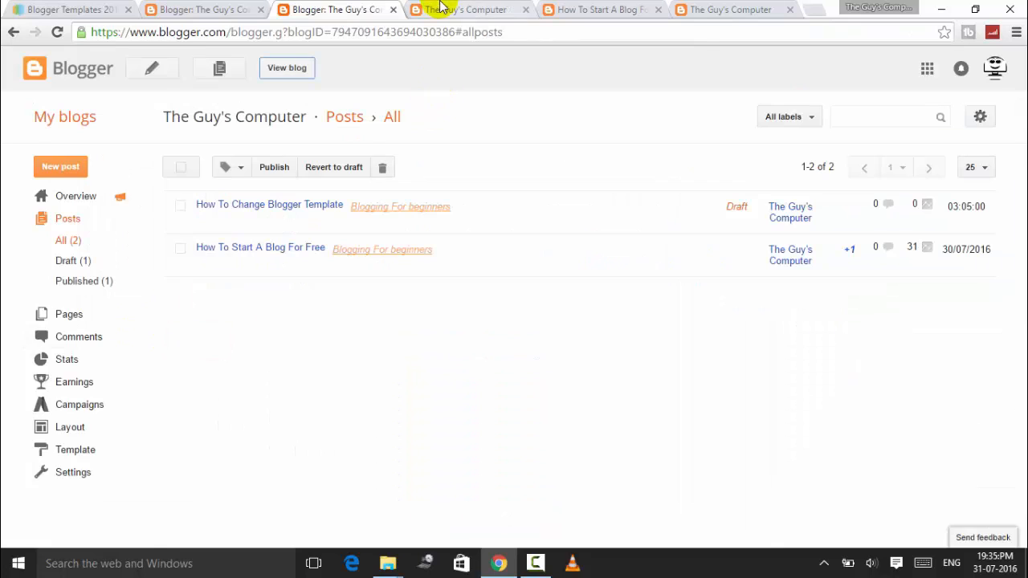
click(462, 9)
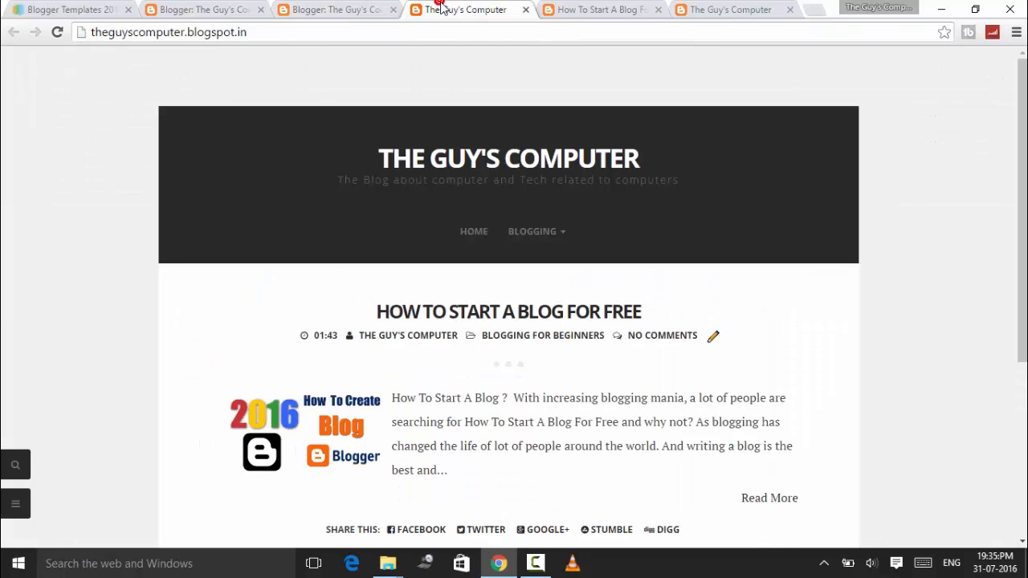
scroll(down, 3)
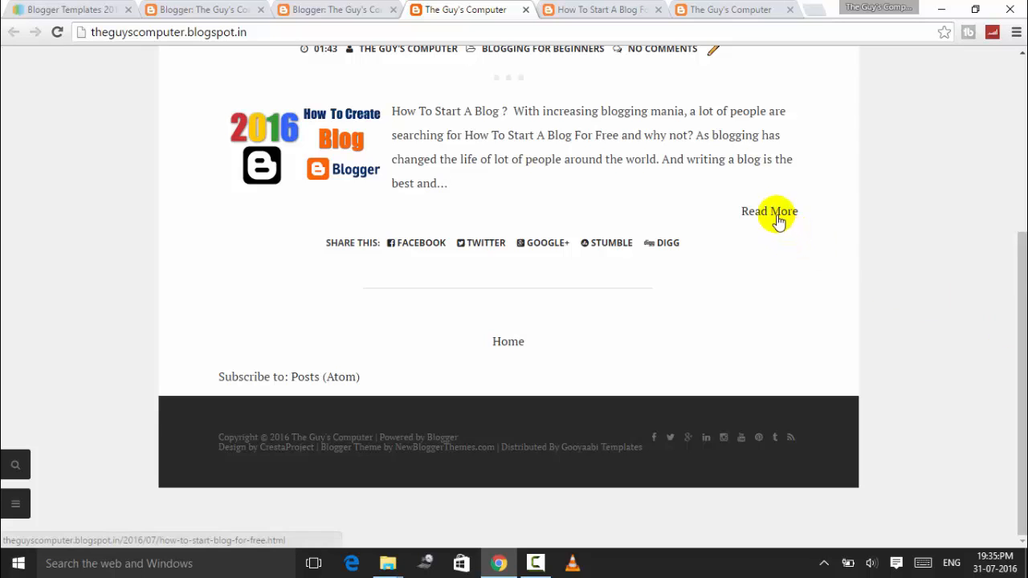
click(769, 211)
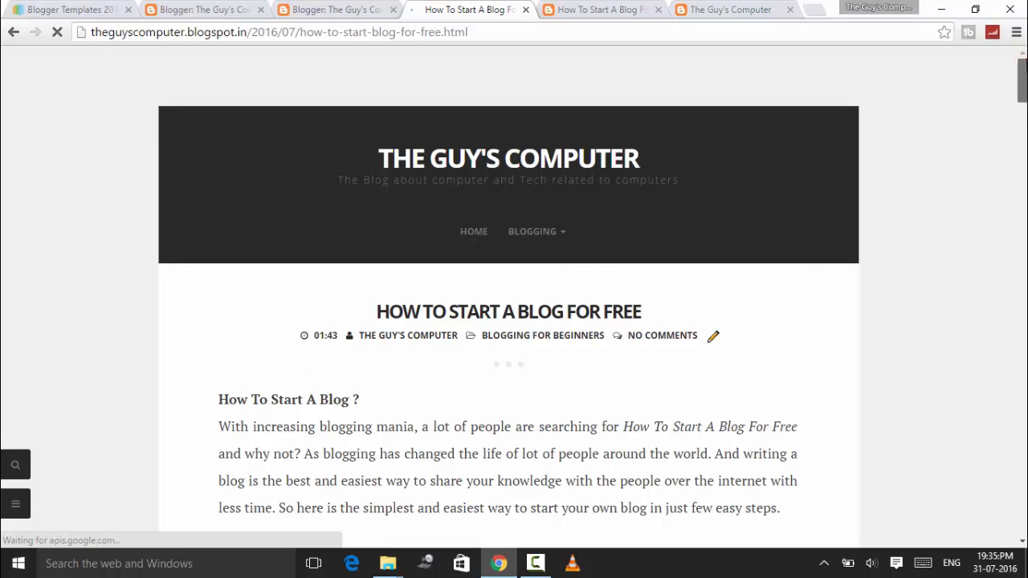
scroll(down, 3)
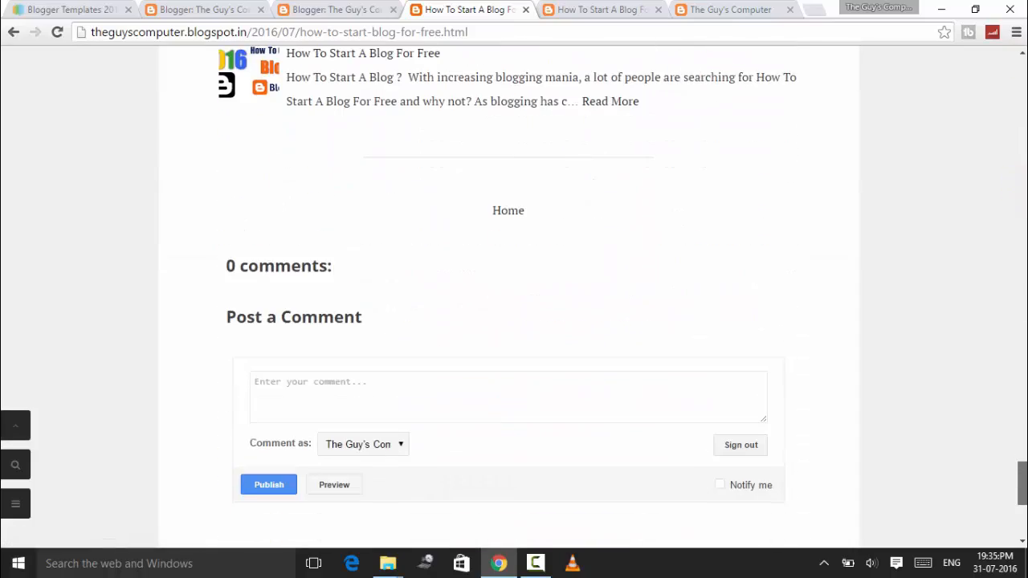
scroll(up, 3)
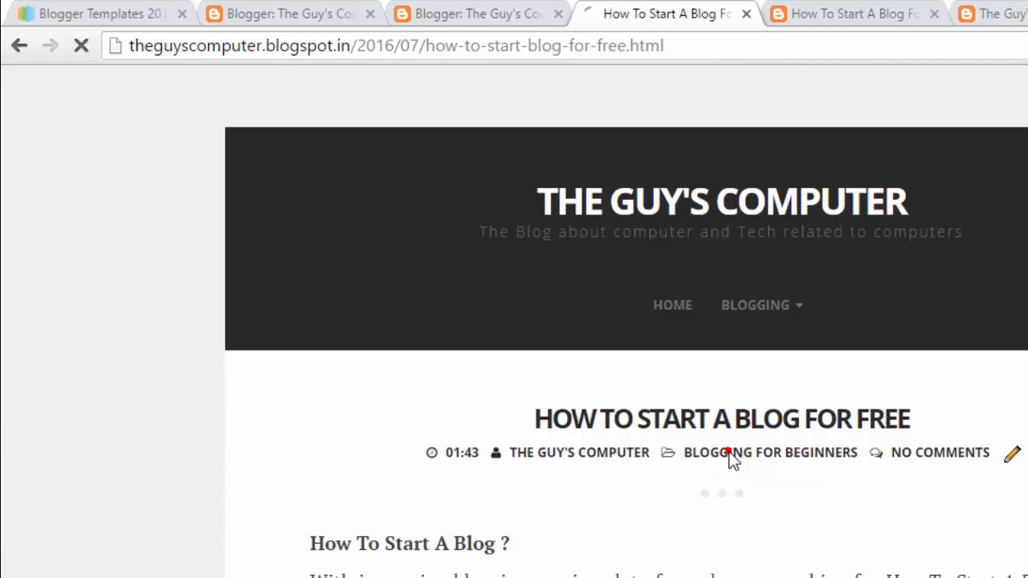
click(769, 452)
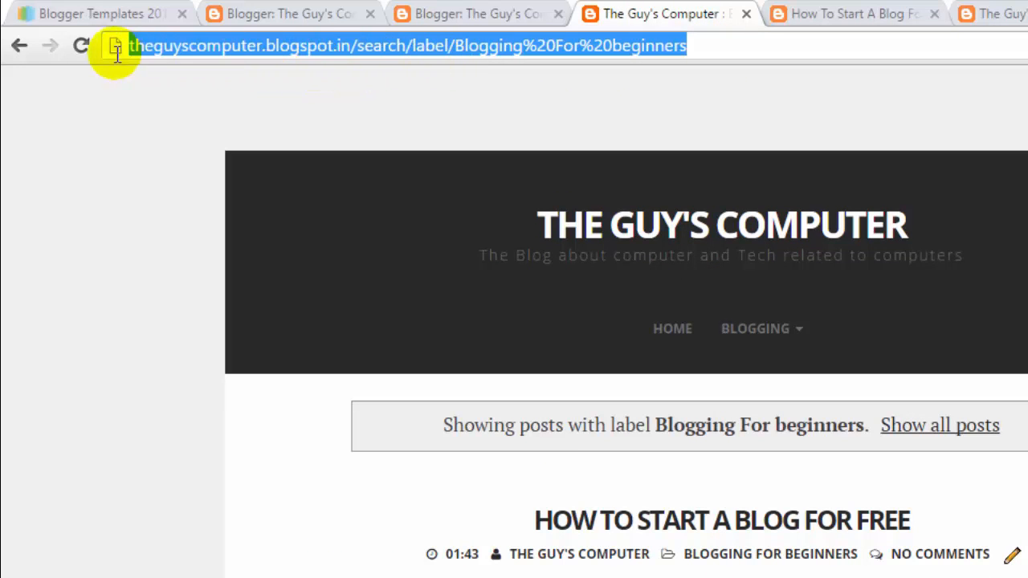
mouse_move(560, 8)
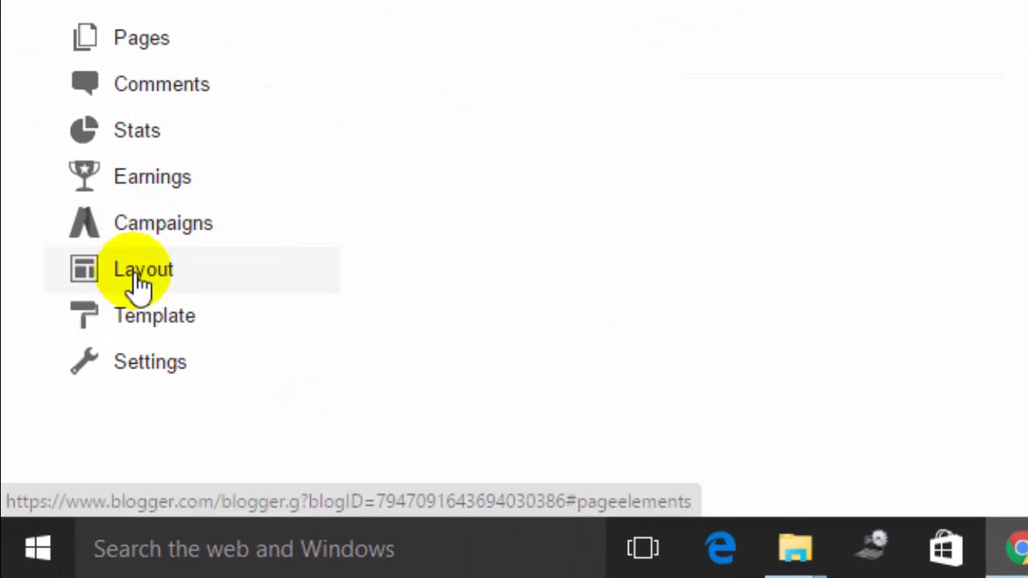
Step: Add a Labels gadget to the sidebarrightnbt section in Layout and save it
click(143, 269)
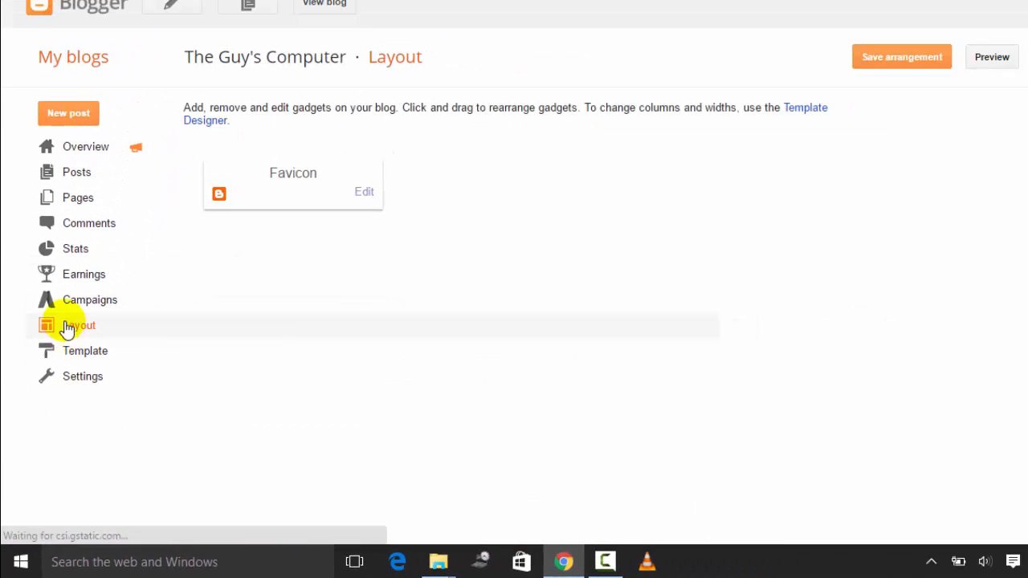
click(67, 325)
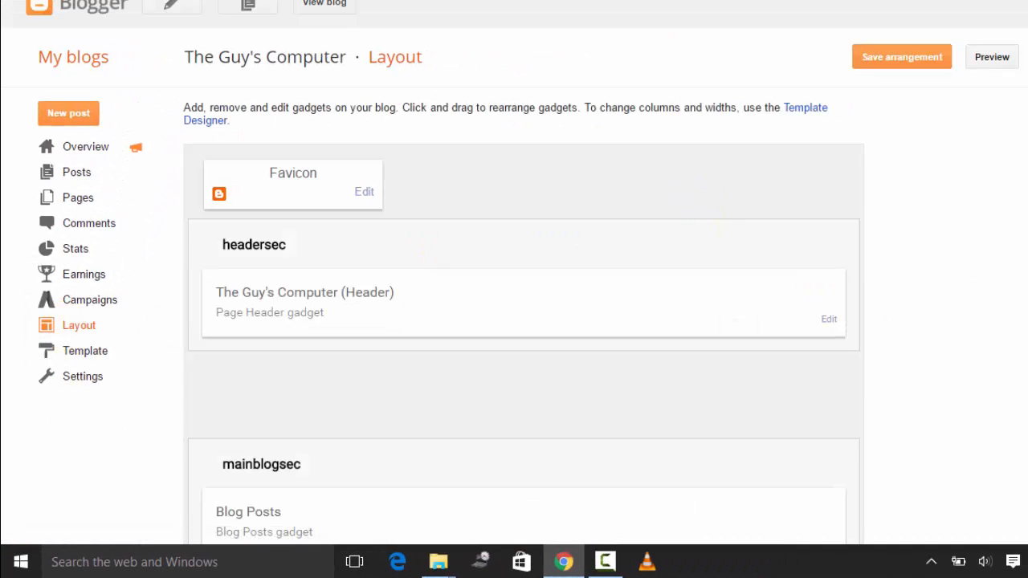
scroll(down, 3)
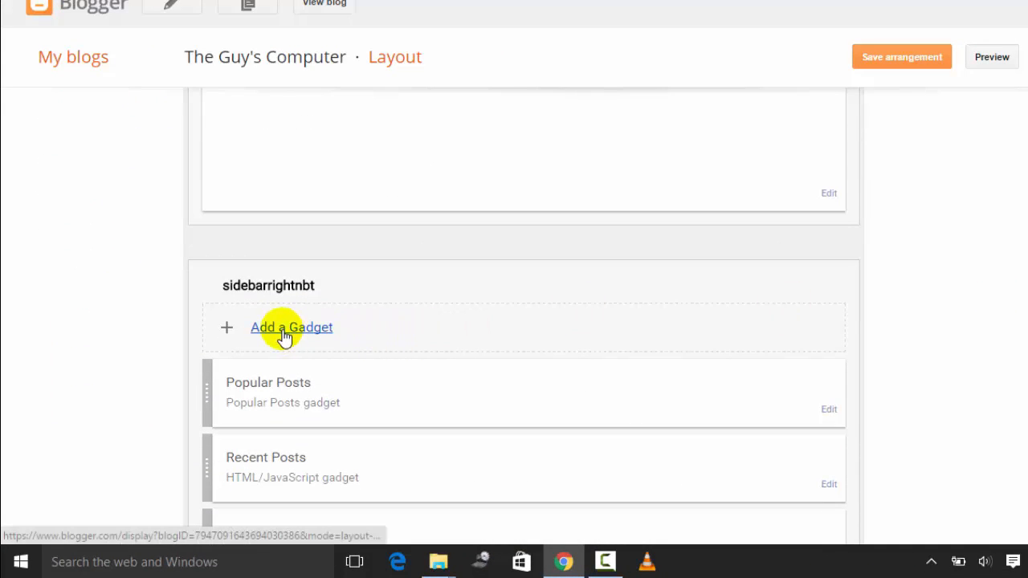
click(290, 327)
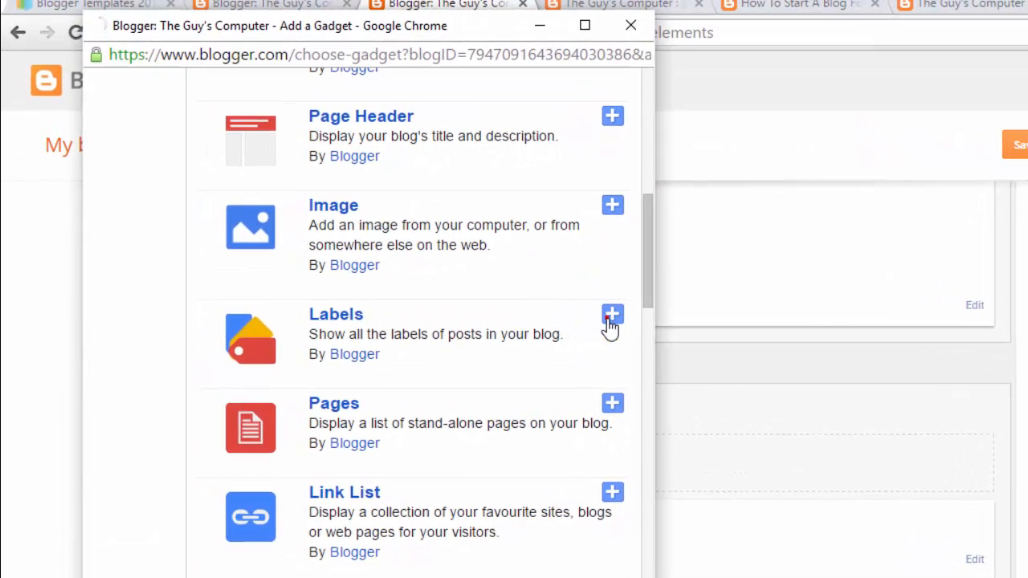
click(612, 314)
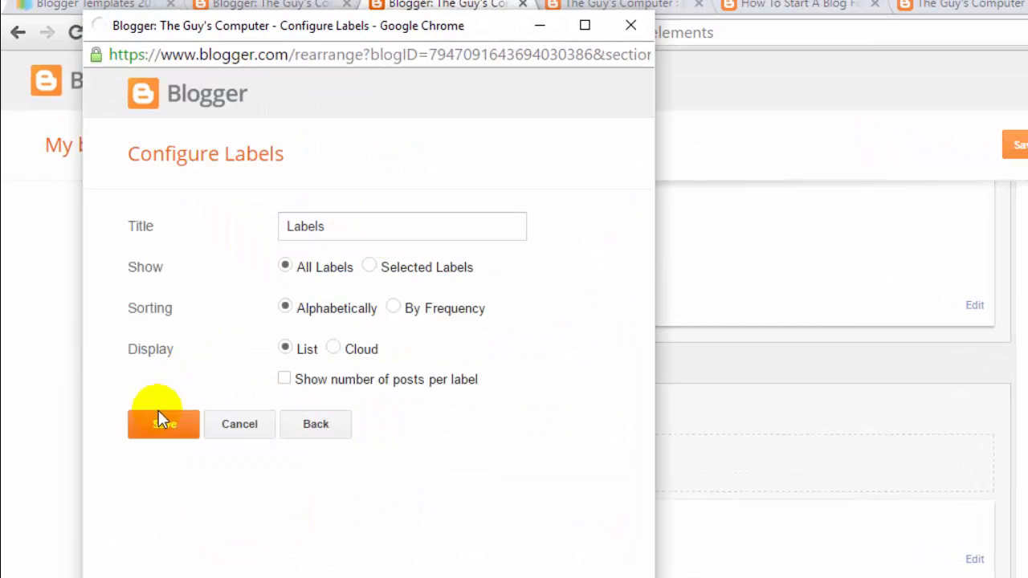
click(163, 424)
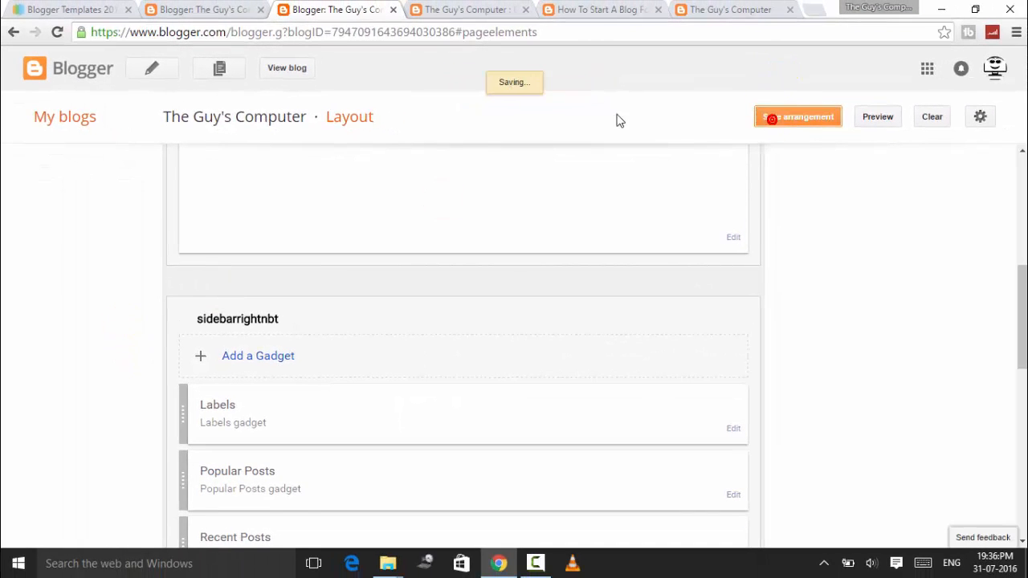
Step: Open the Blogging For beginners label page from the live blog's sidebar and copy its address
click(393, 9)
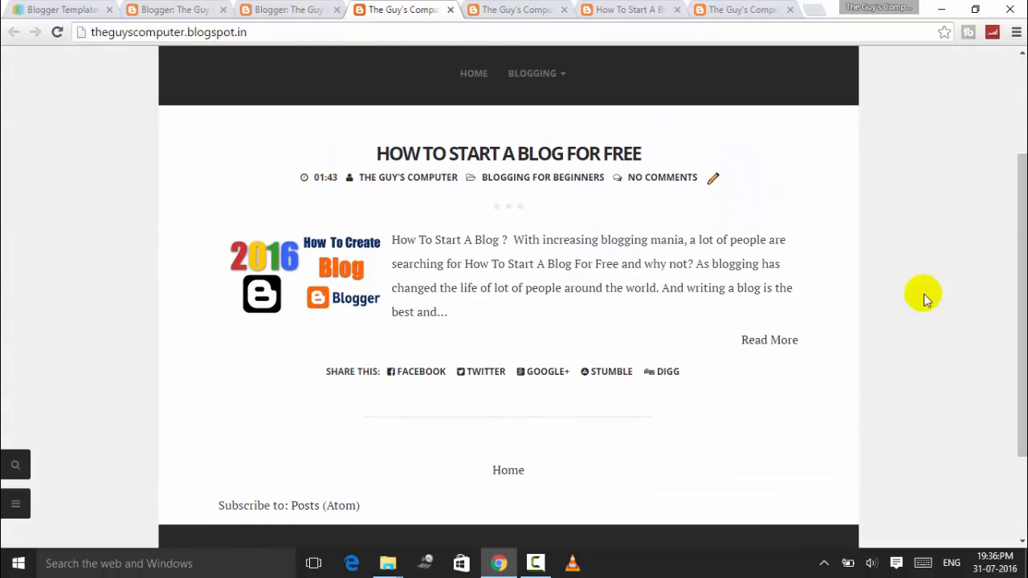
click(769, 339)
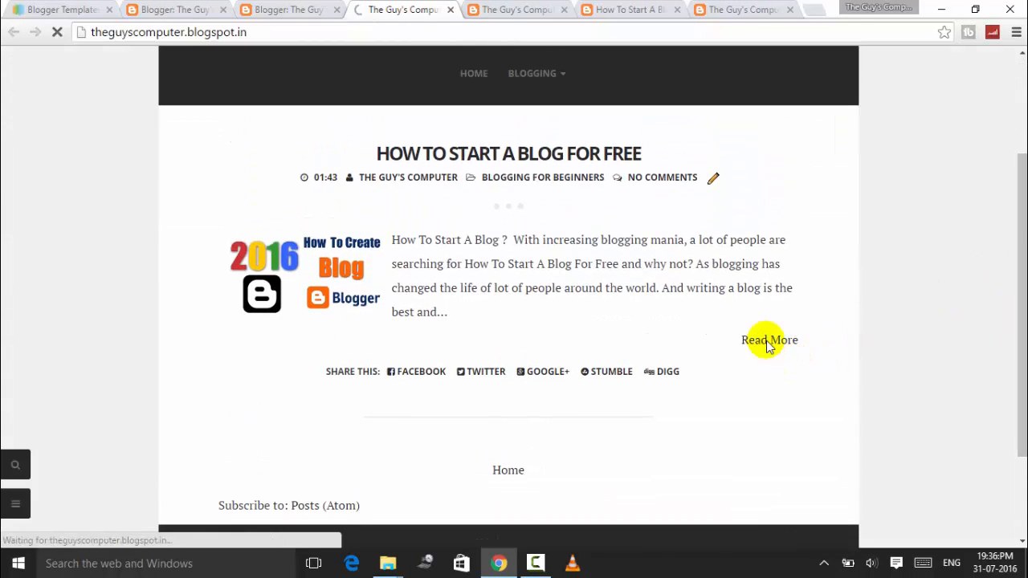
click(768, 339)
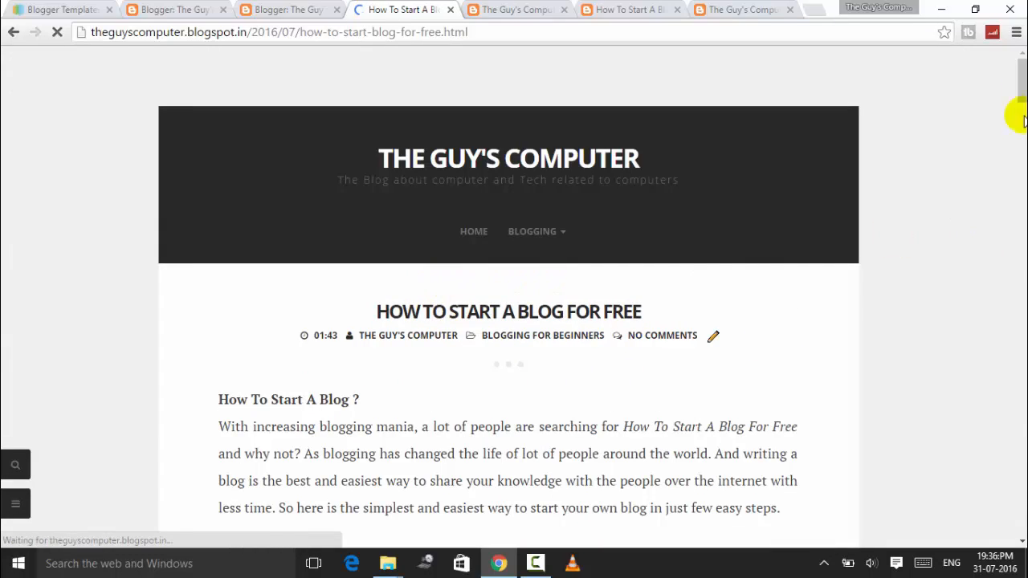
scroll(down, 3)
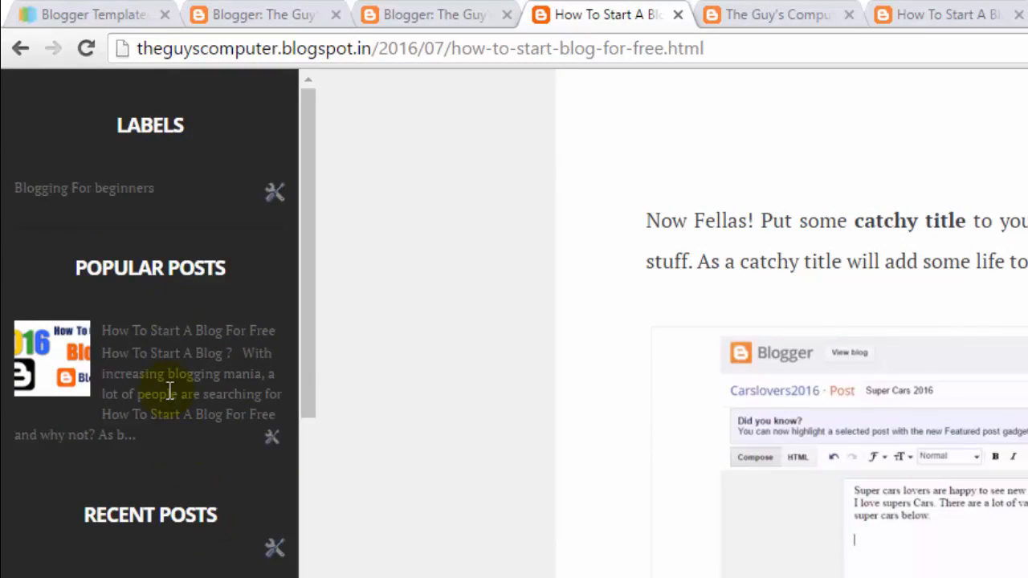
mouse_move(164, 117)
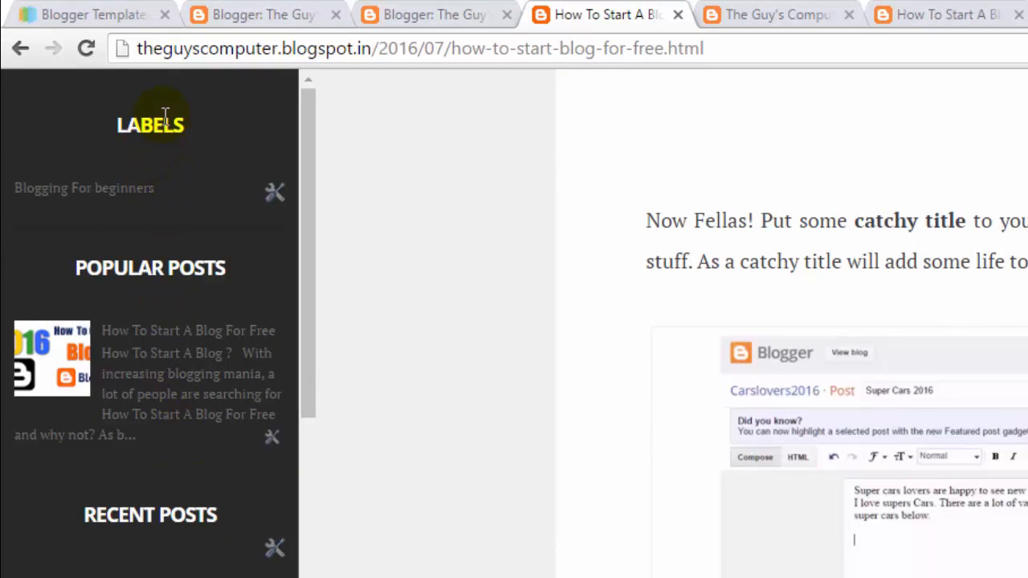
mouse_move(117, 189)
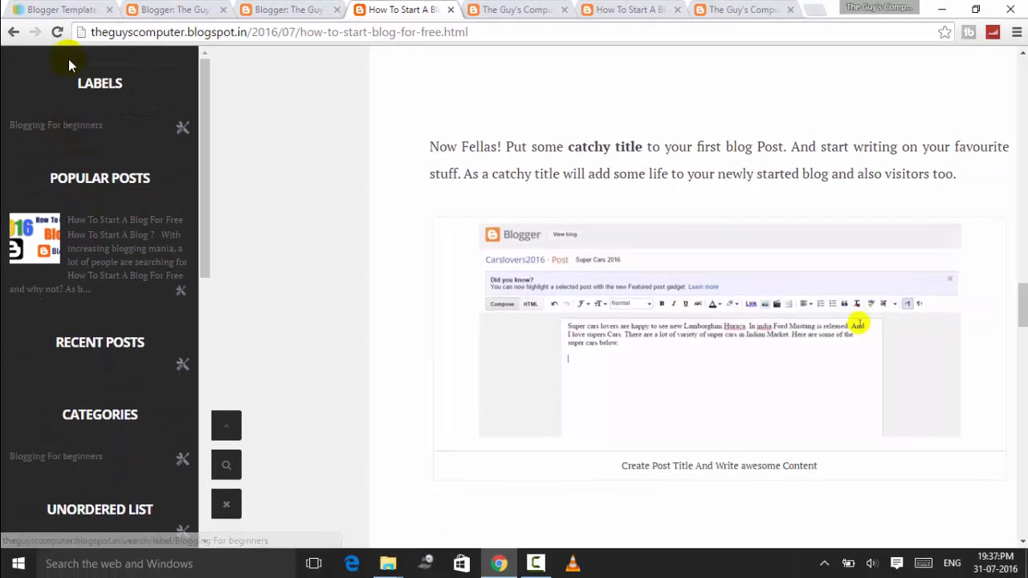
mouse_move(129, 8)
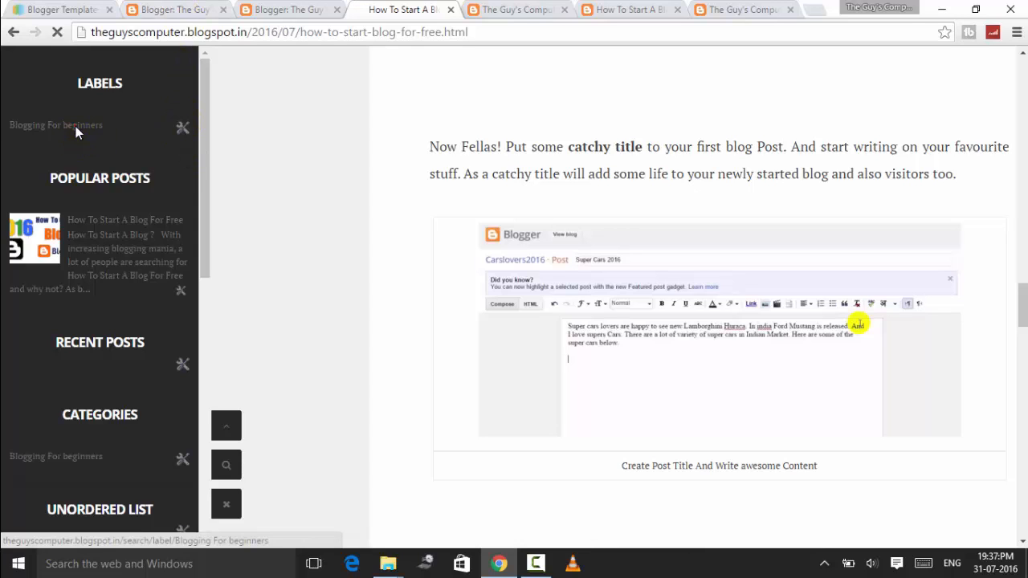
click(55, 124)
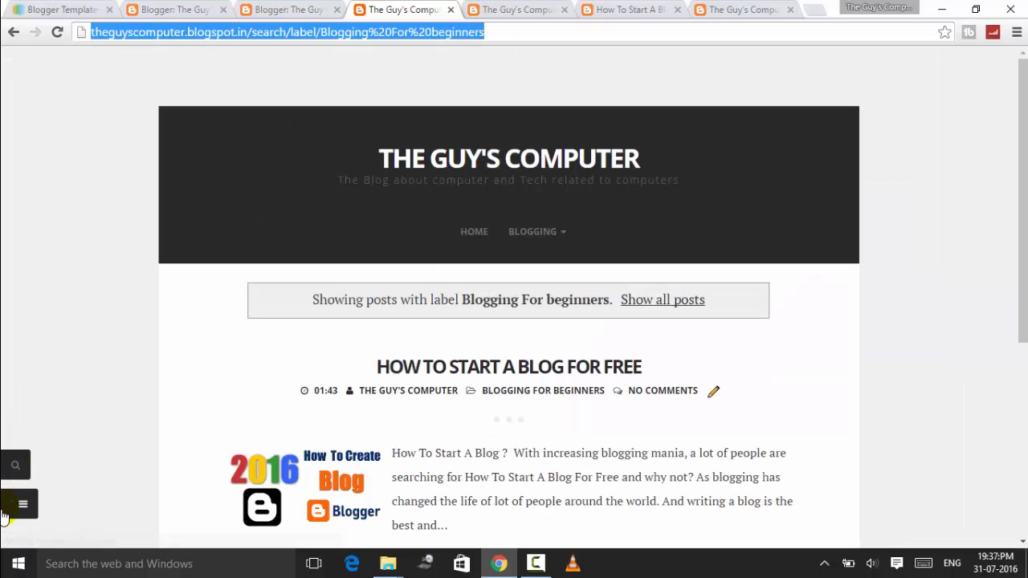
key(ctrl+c)
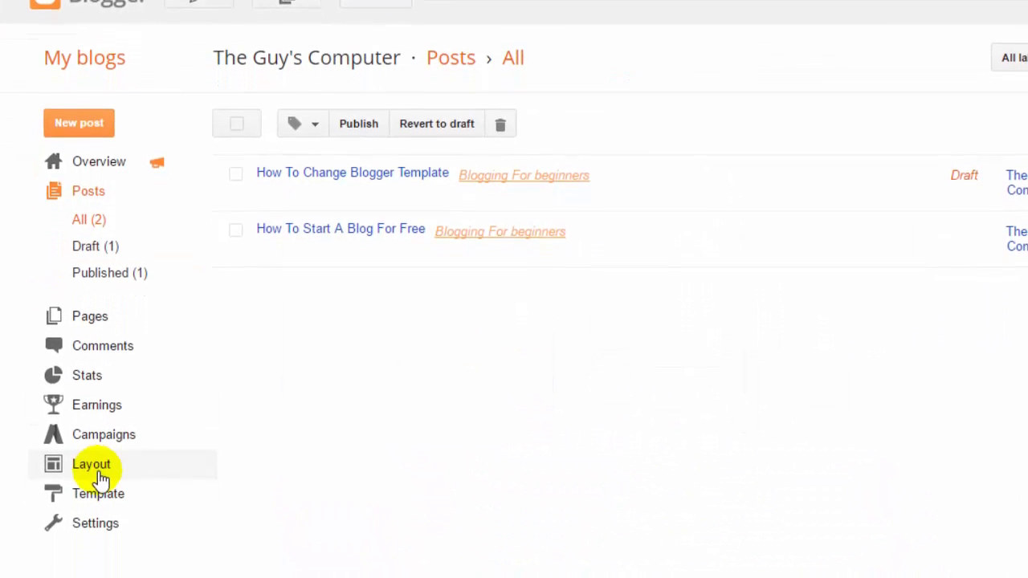
Step: In Edit HTML, replace the Blogging menu's '#' href with the label URL and fix 'Bloging'
click(98, 494)
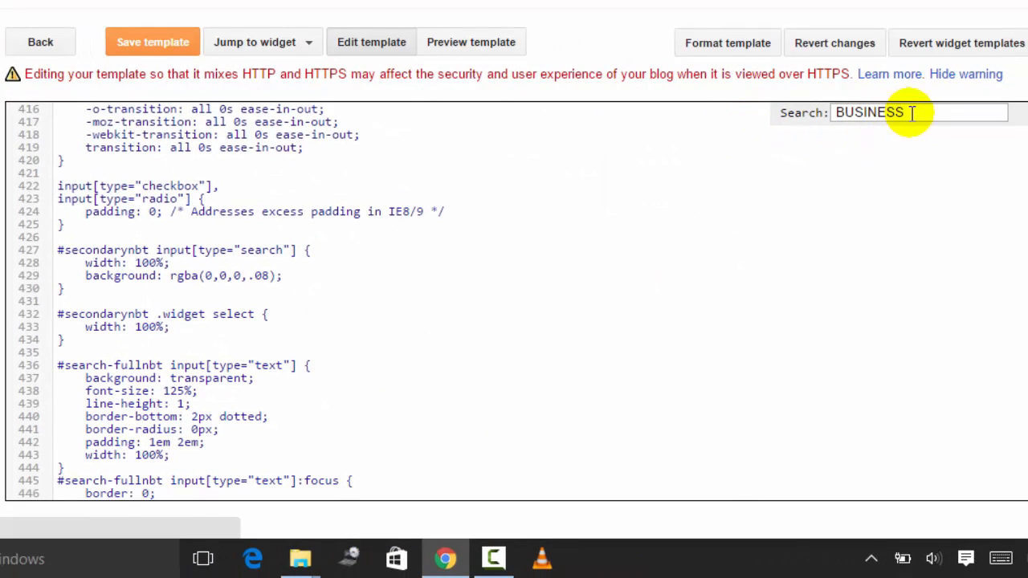
click(915, 111)
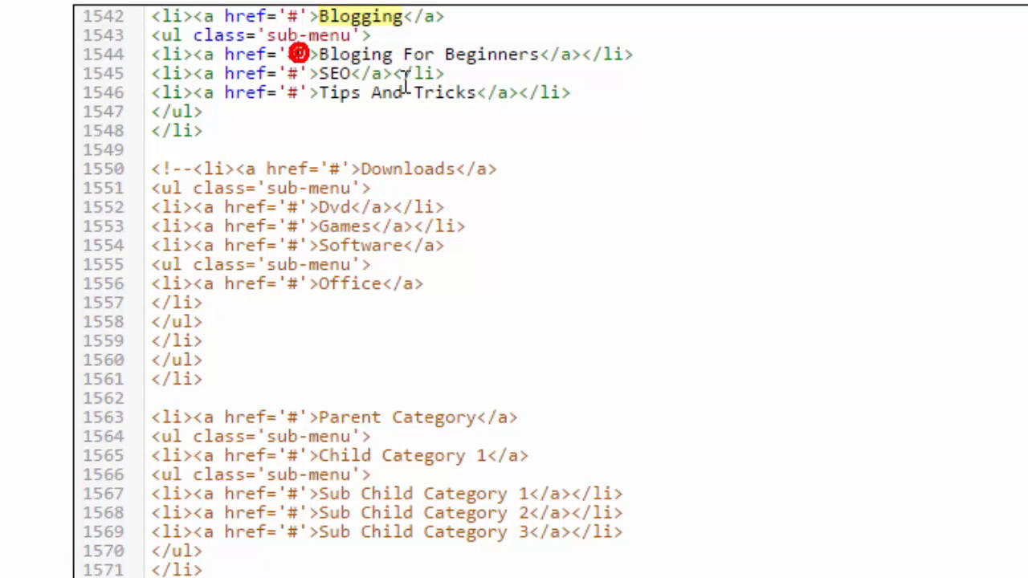
key(ctrl+v)
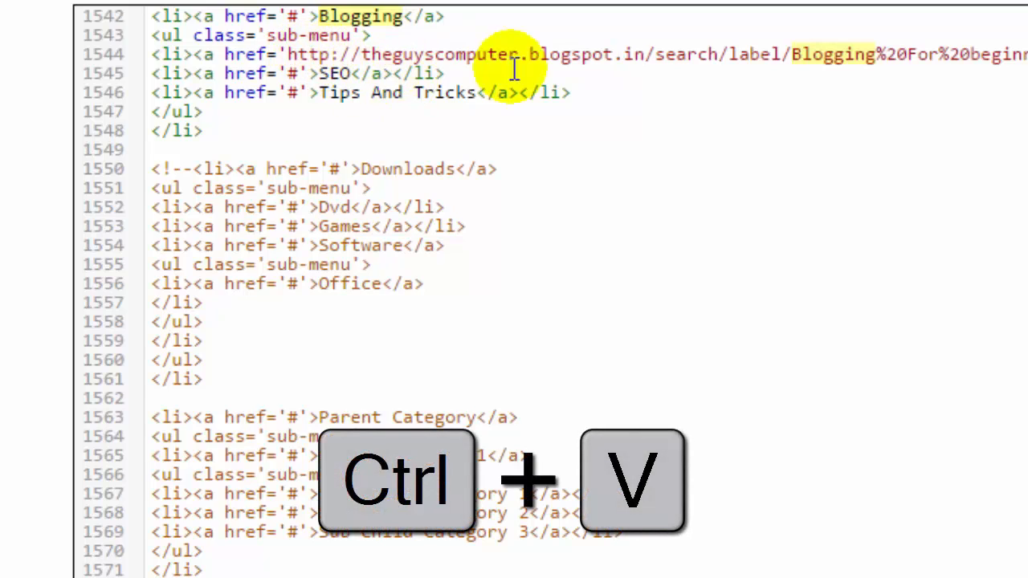
key(ctrl+v)
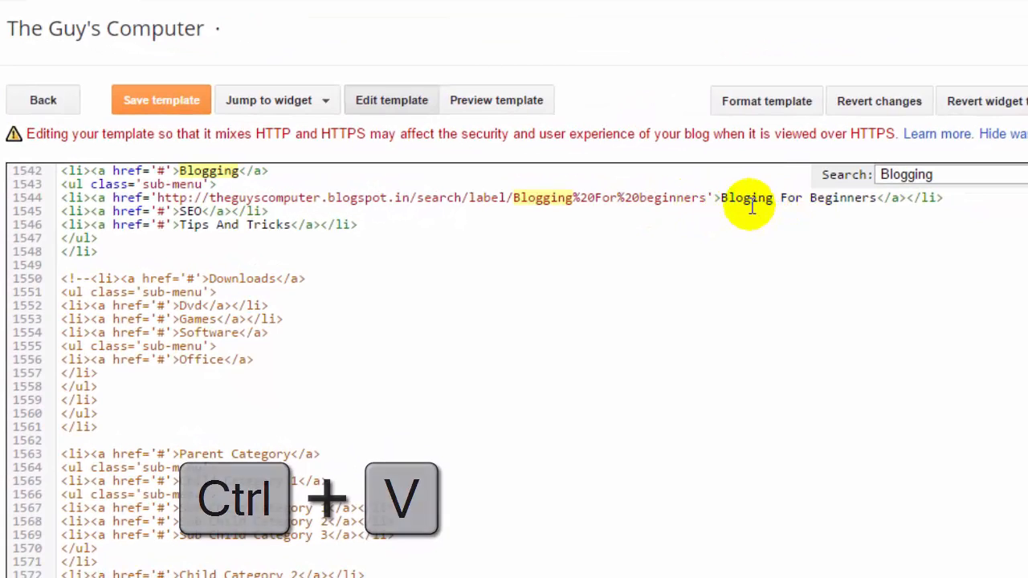
key(ctrl+v)
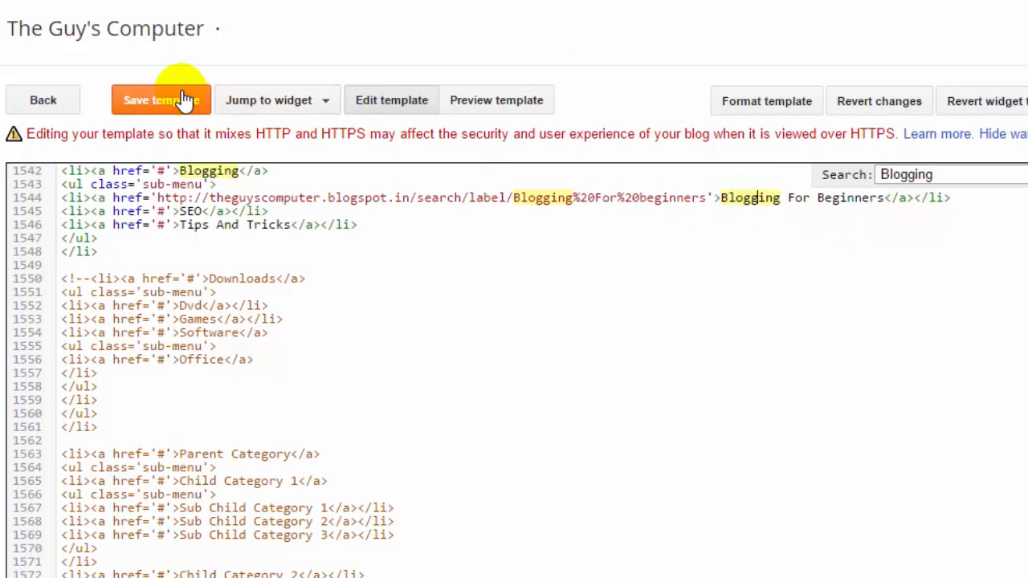
Step: Save the template and test the live blog's Blogging For Beginners menu link
click(160, 100)
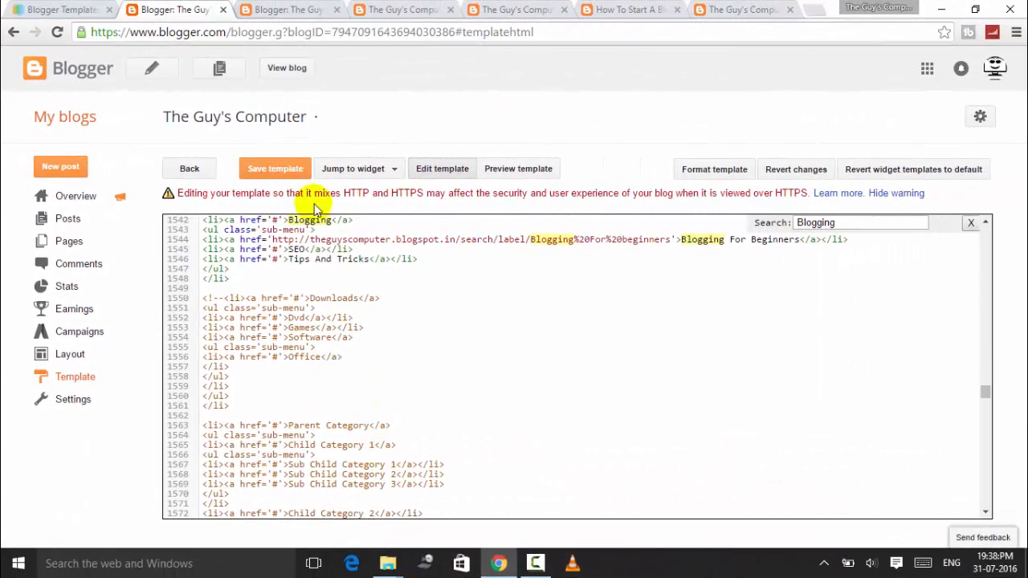
click(286, 68)
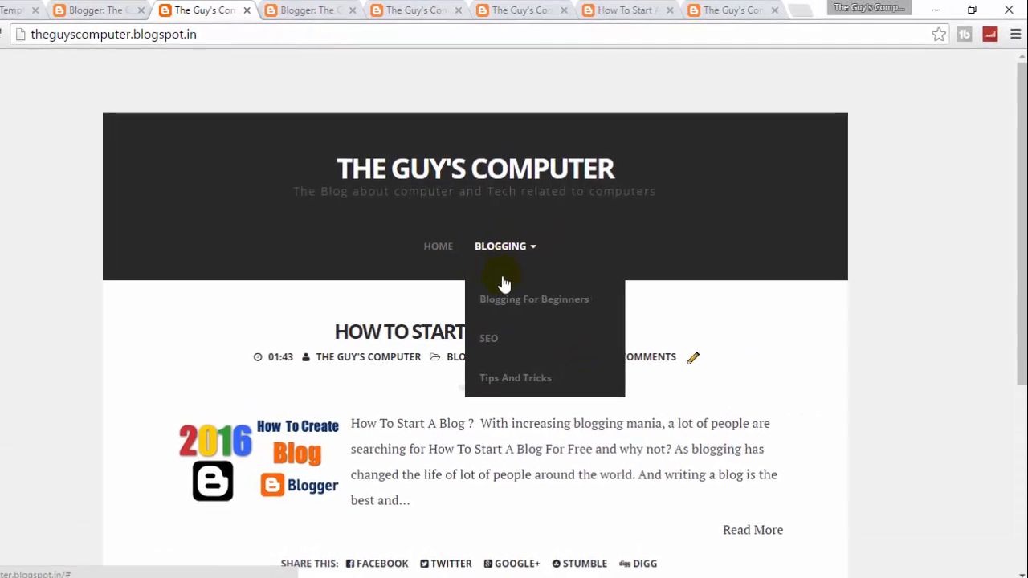
click(534, 299)
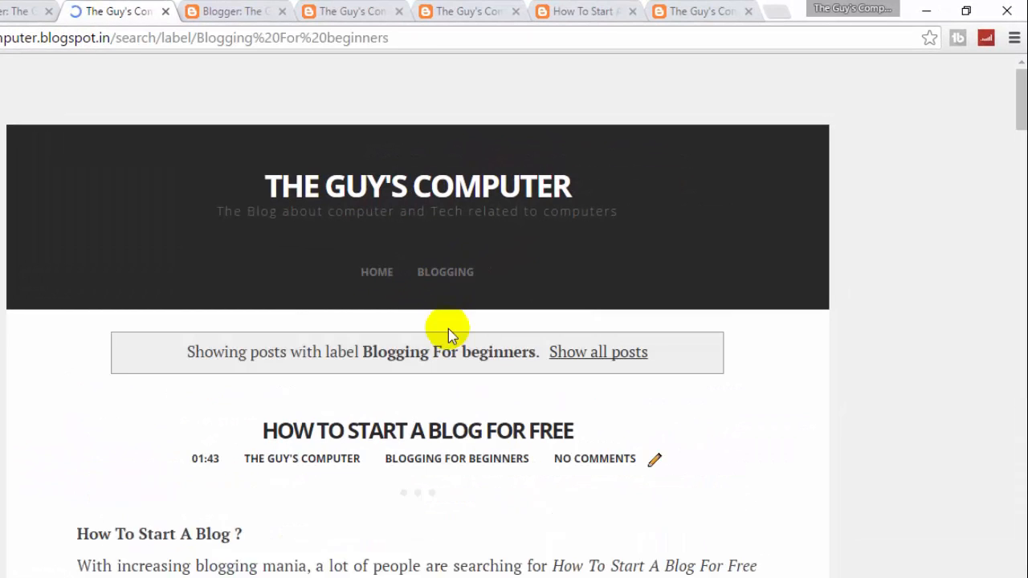
scroll(down, 3)
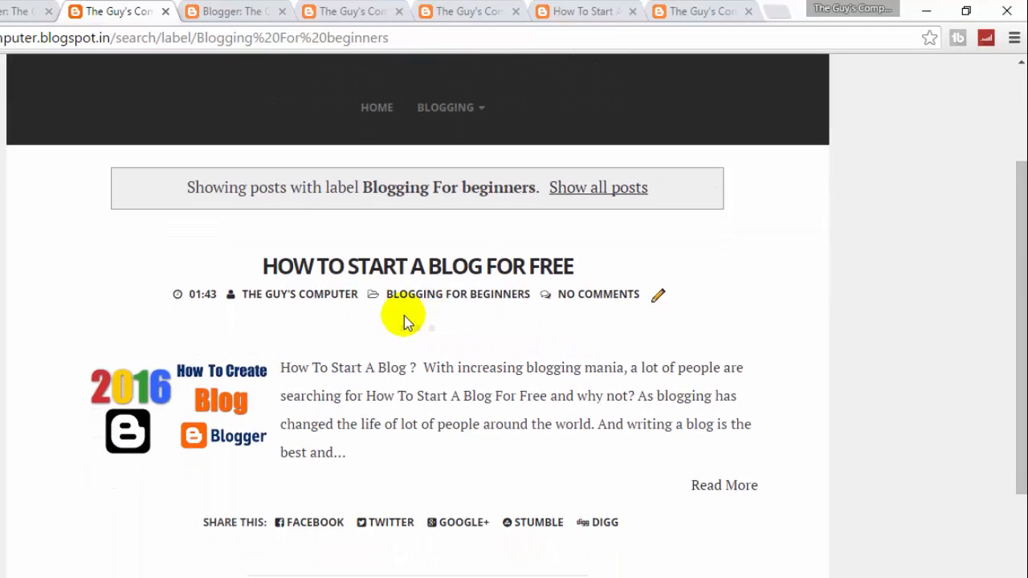
mouse_move(169, 341)
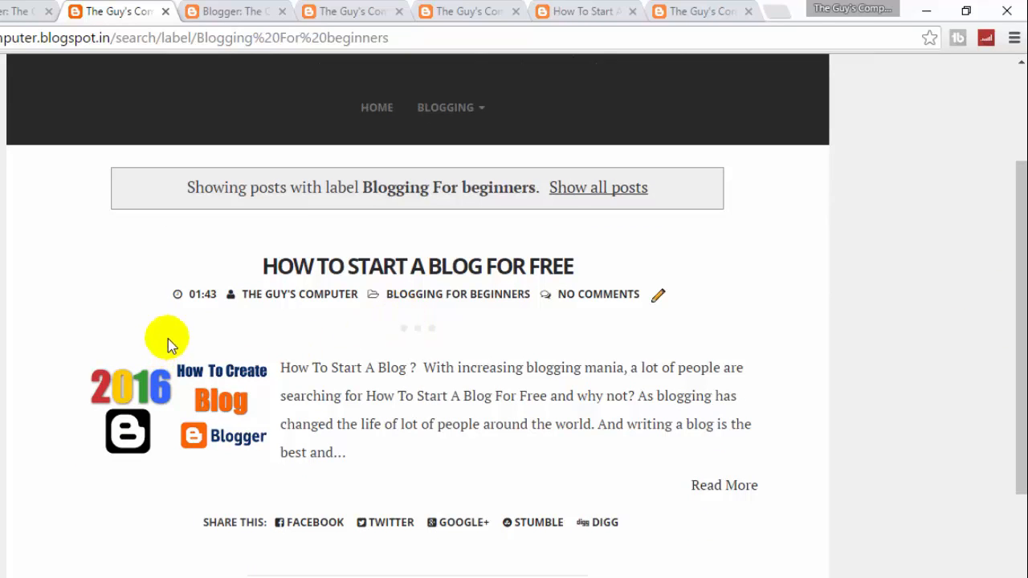
mouse_move(169, 341)
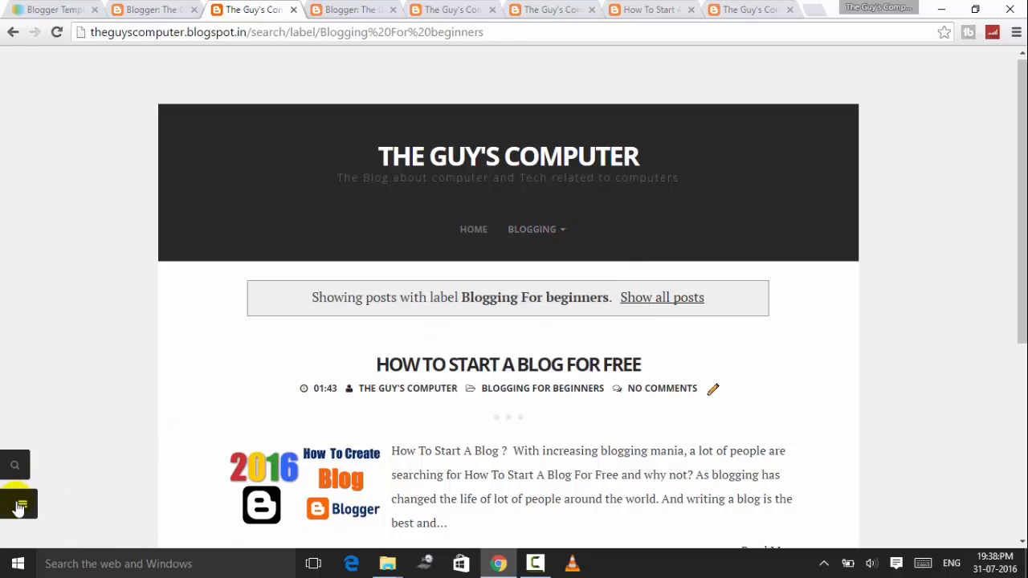
Step: Cancel the Configure Labels popup, review the Layout gadgets, and return to the blog's home page
click(18, 505)
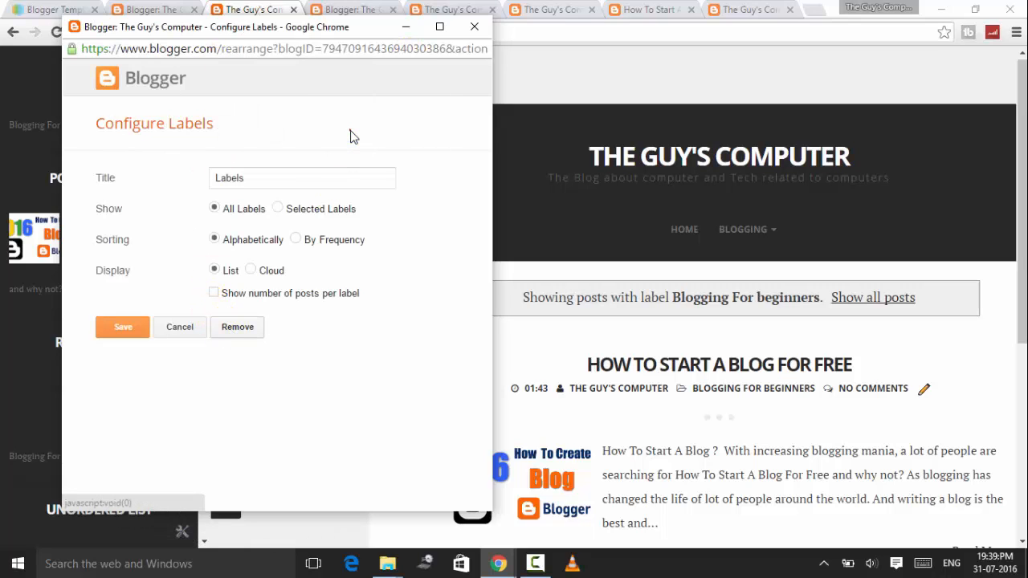
click(237, 327)
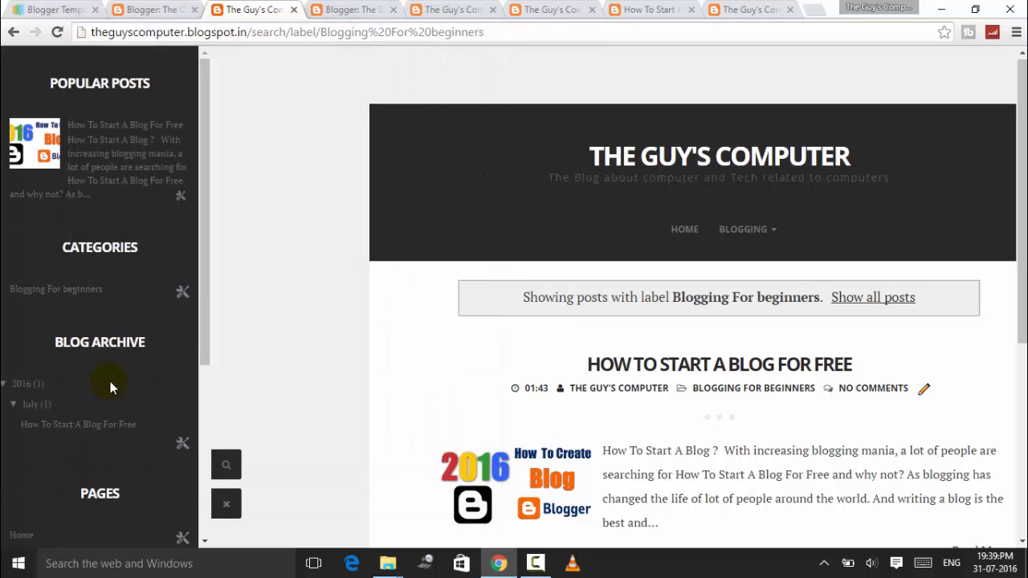
scroll(down, 3)
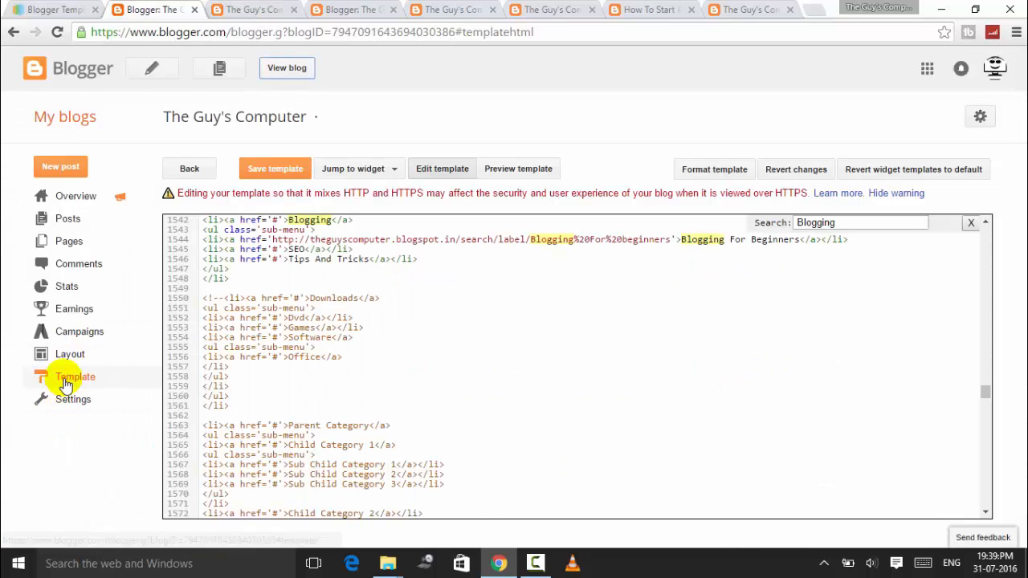
click(70, 354)
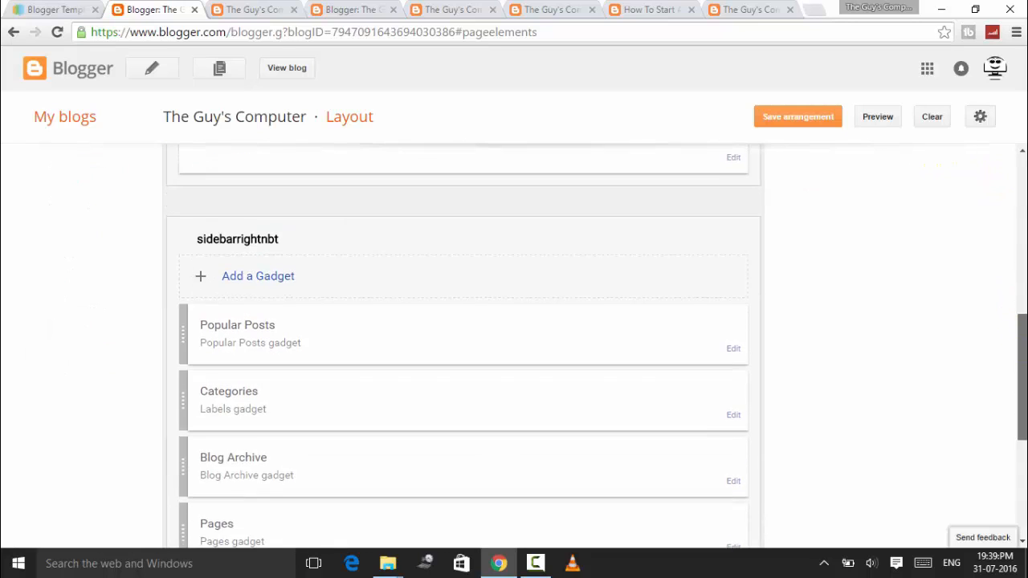
scroll(up, 3)
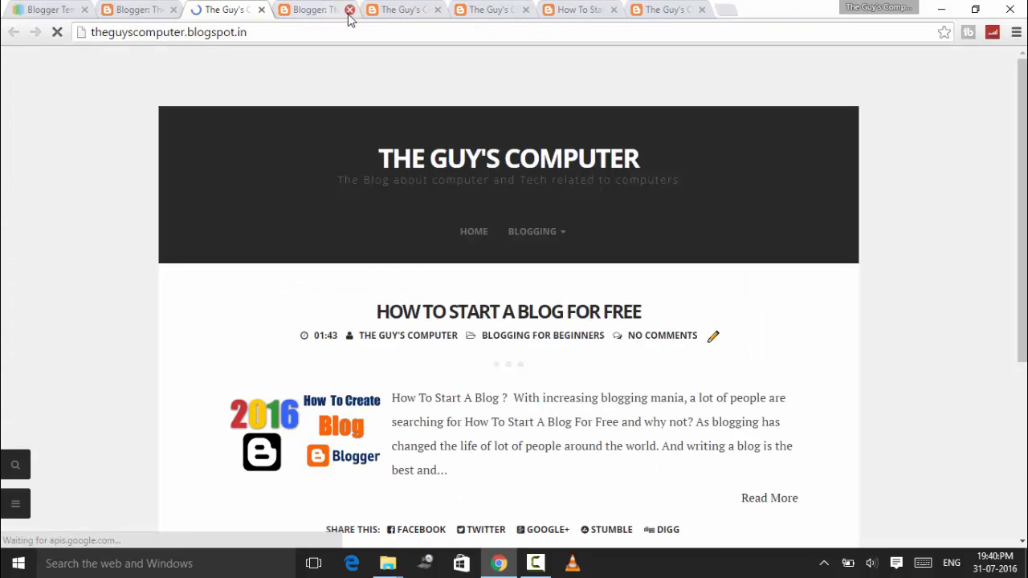
scroll(down, 3)
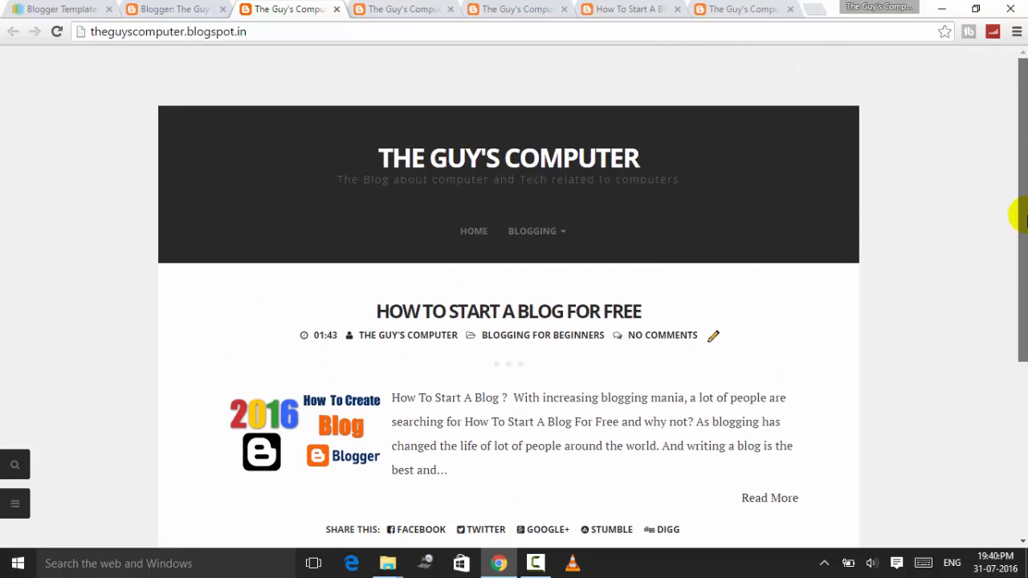
mouse_move(381, 210)
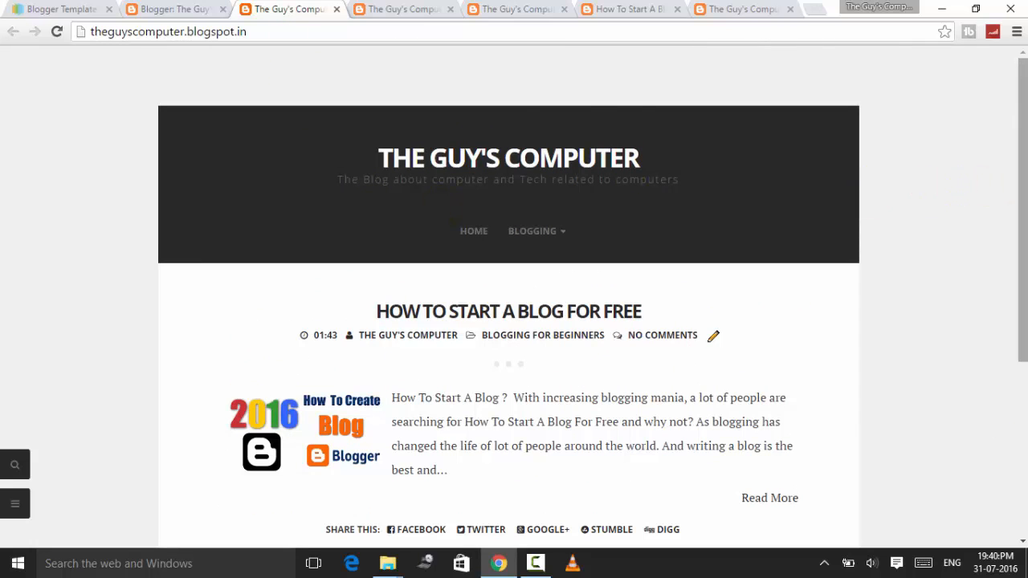
scroll(down, 3)
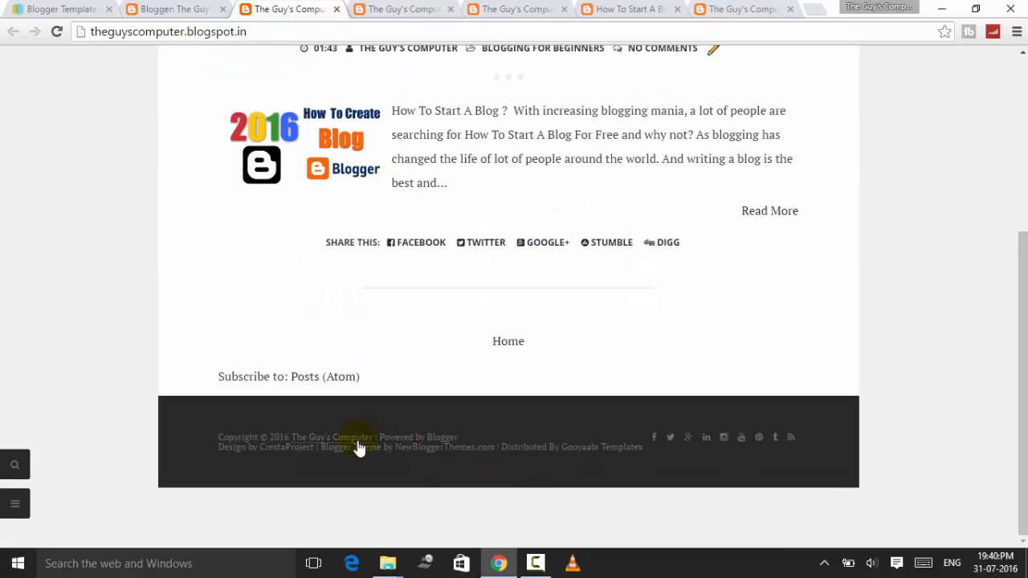
scroll(up, 3)
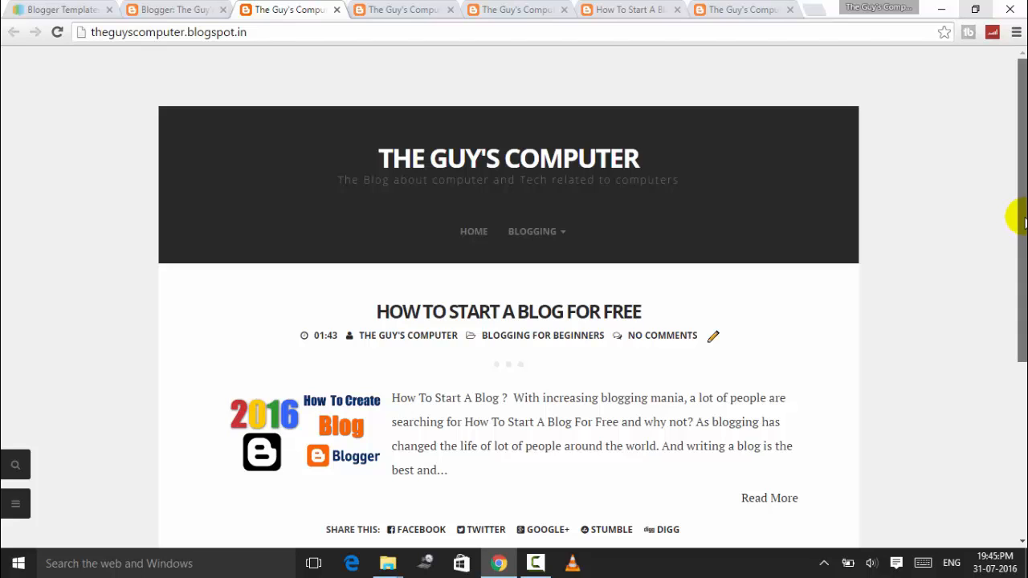
scroll(down, 3)
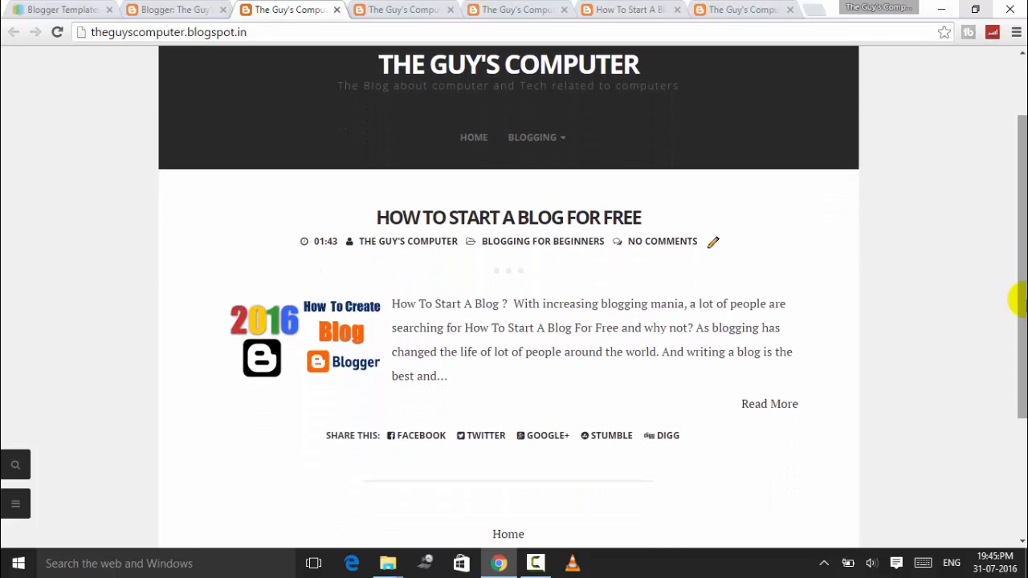